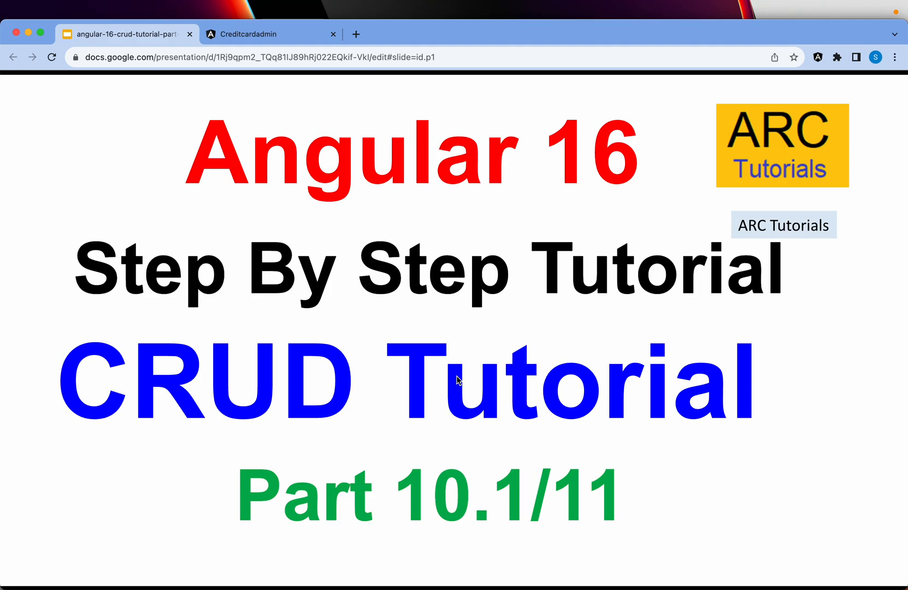
{"action": "mouse_move", "coordinate": [722, 483]}
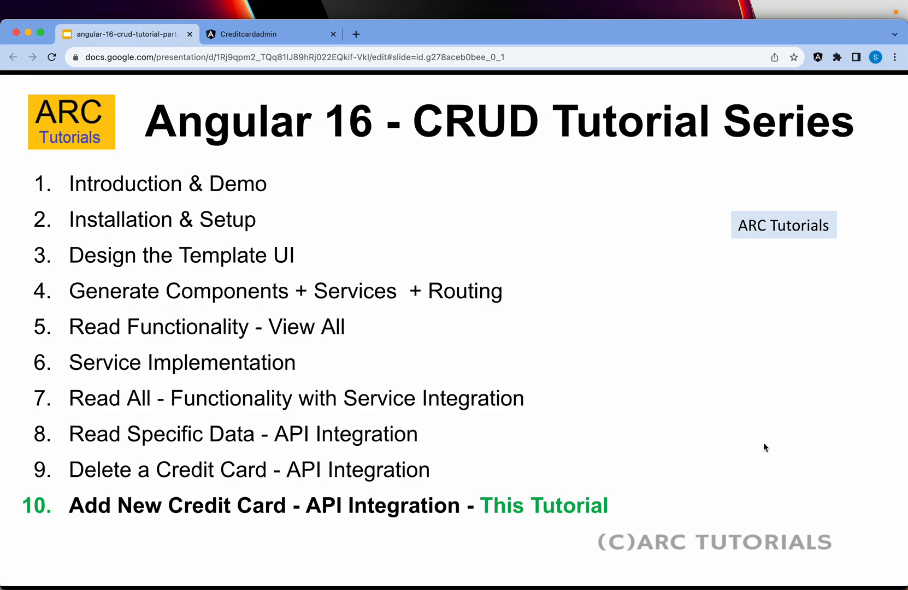
- Alternate between the running app's Add Credit Card form and the tutorial slides, ending on the app
{"action": "left_click", "coordinate": [271, 34]}
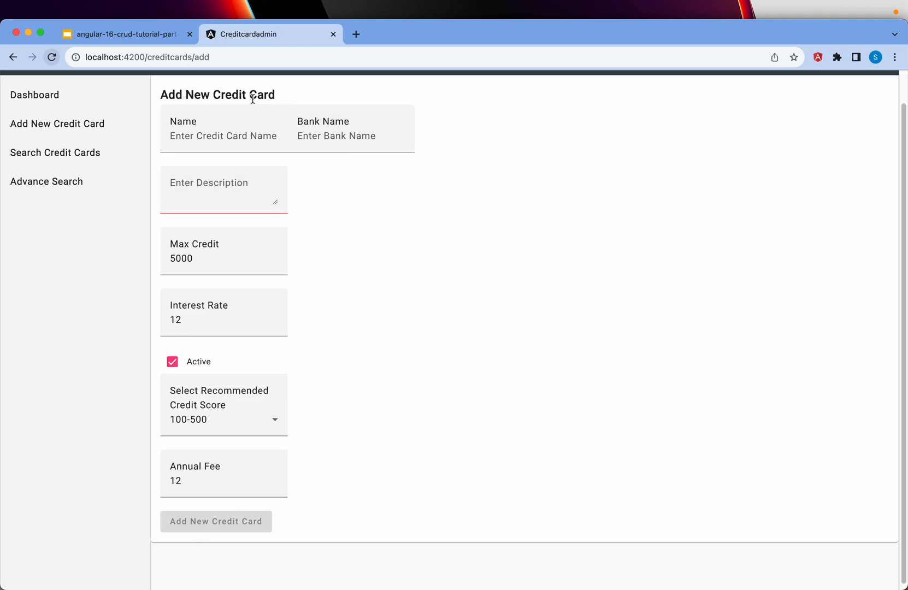
{"action": "left_click", "coordinate": [122, 34]}
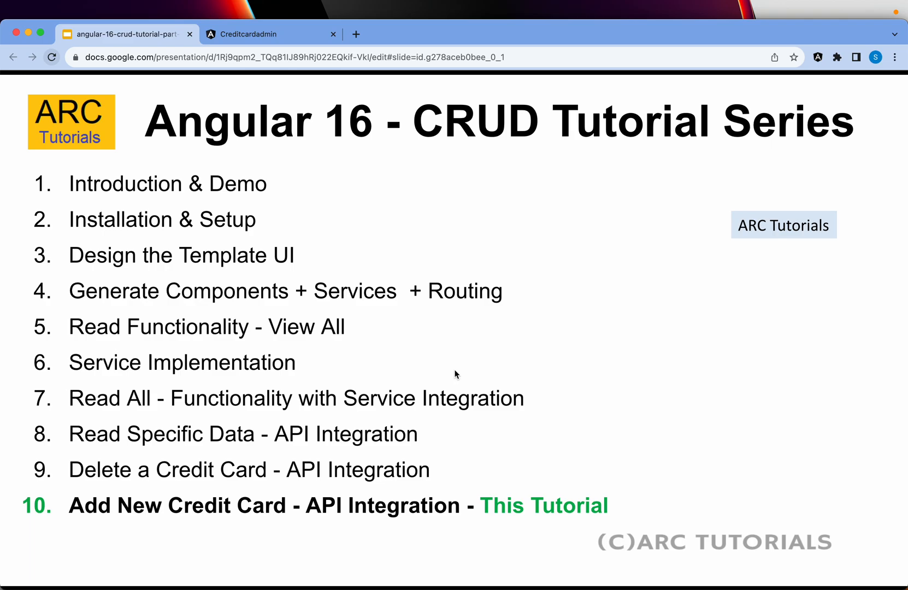
{"action": "mouse_move", "coordinate": [570, 327]}
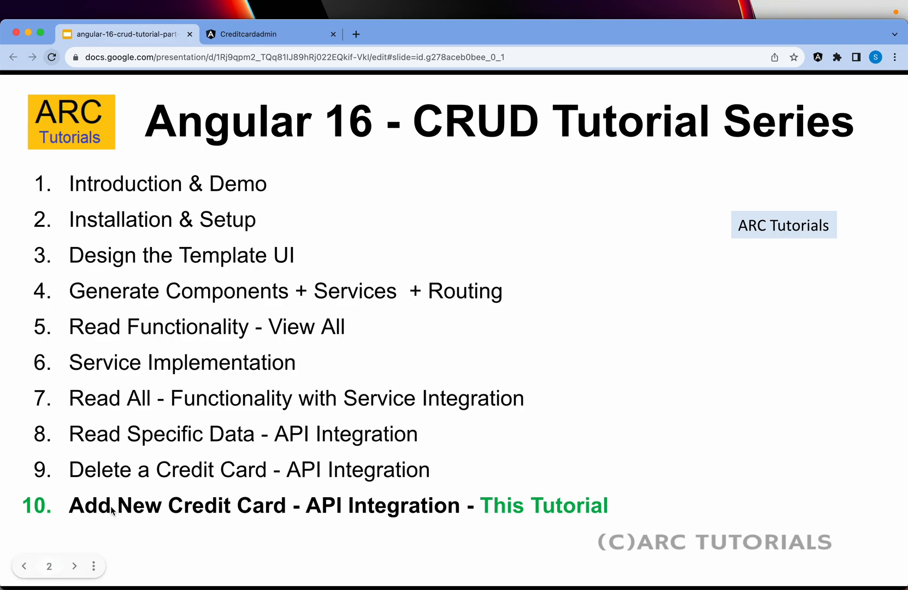
{"action": "left_click", "coordinate": [270, 33]}
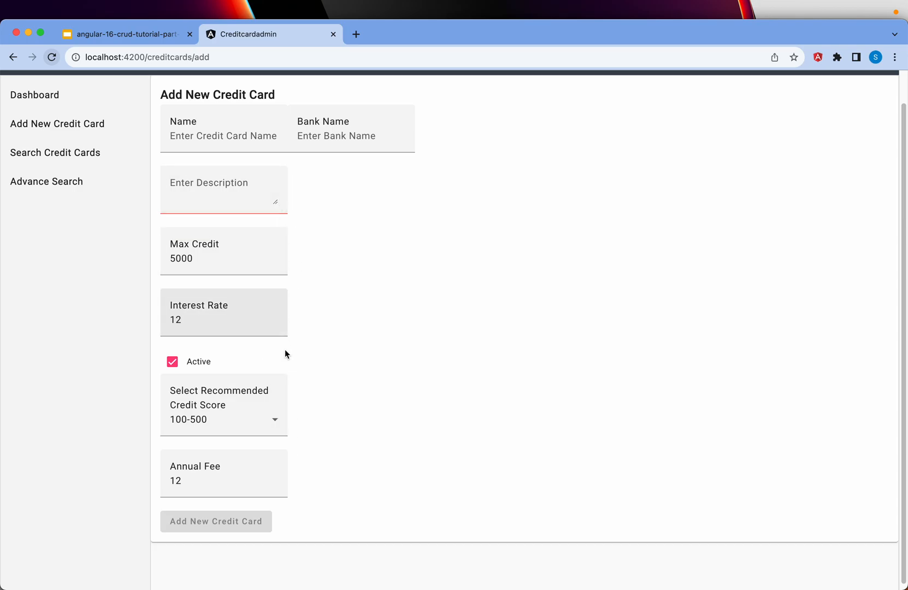
{"action": "left_click", "coordinate": [121, 34]}
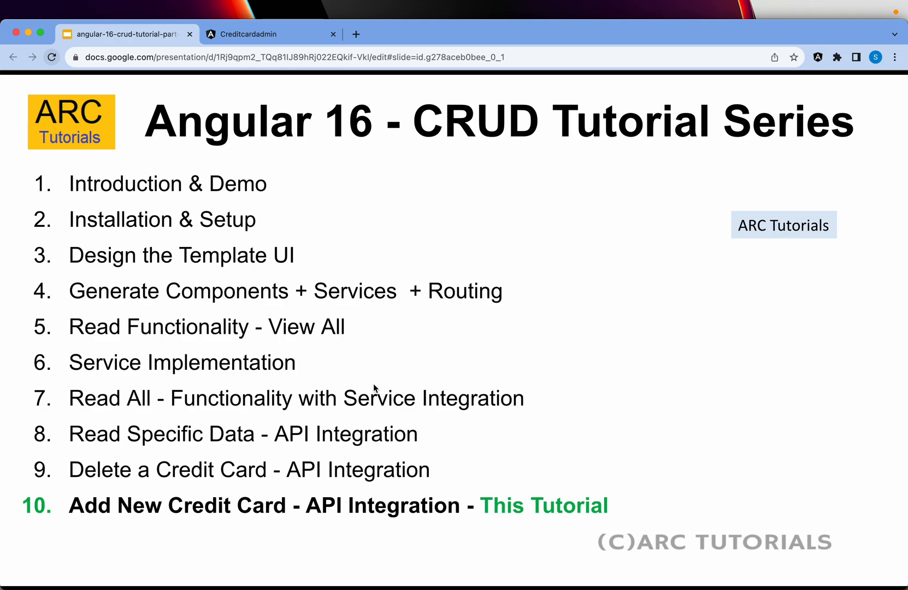
{"action": "mouse_move", "coordinate": [500, 360]}
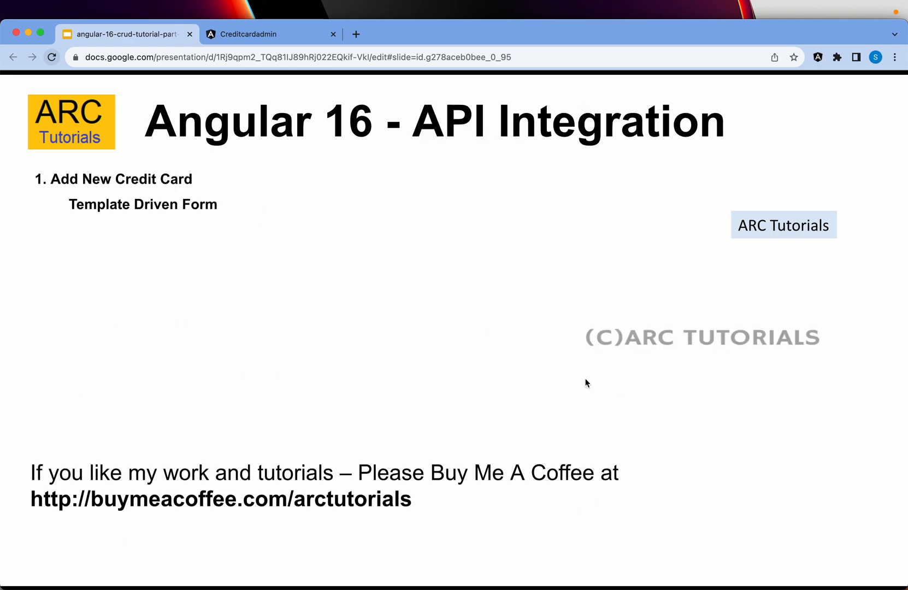
{"action": "mouse_move", "coordinate": [472, 225]}
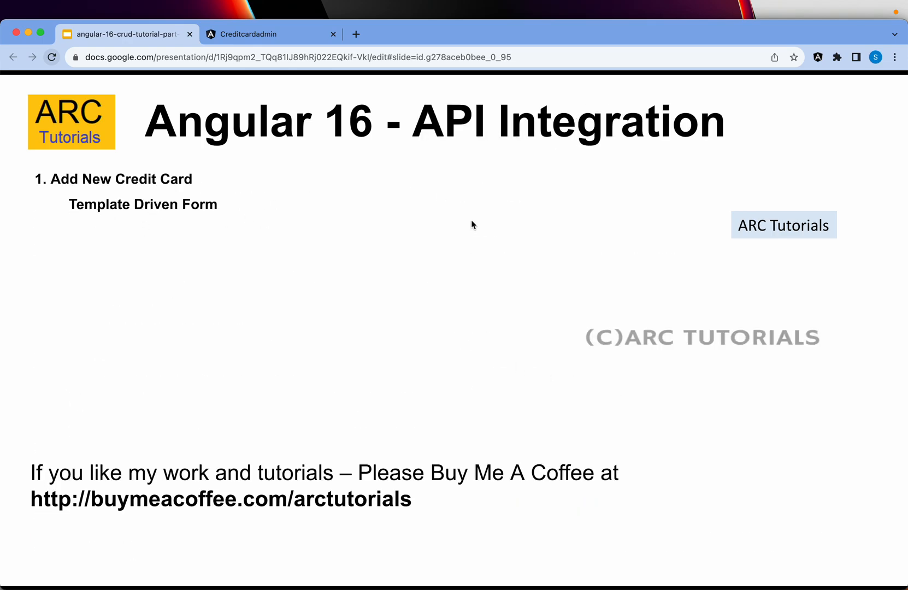
{"action": "left_click", "coordinate": [270, 34]}
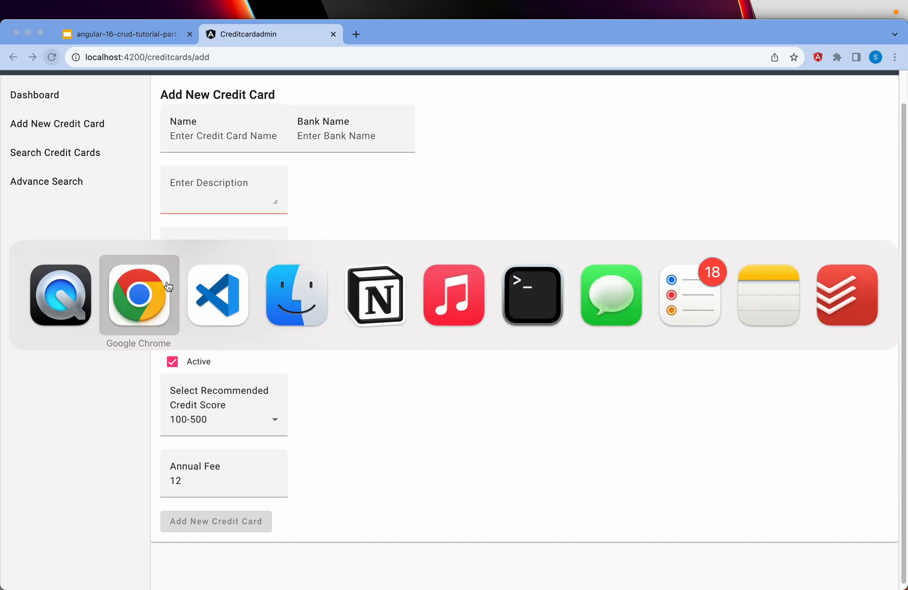
- Check the new Select Date picker under Annual Fee in the browser and return to the template code
{"action": "left_click", "coordinate": [218, 295]}
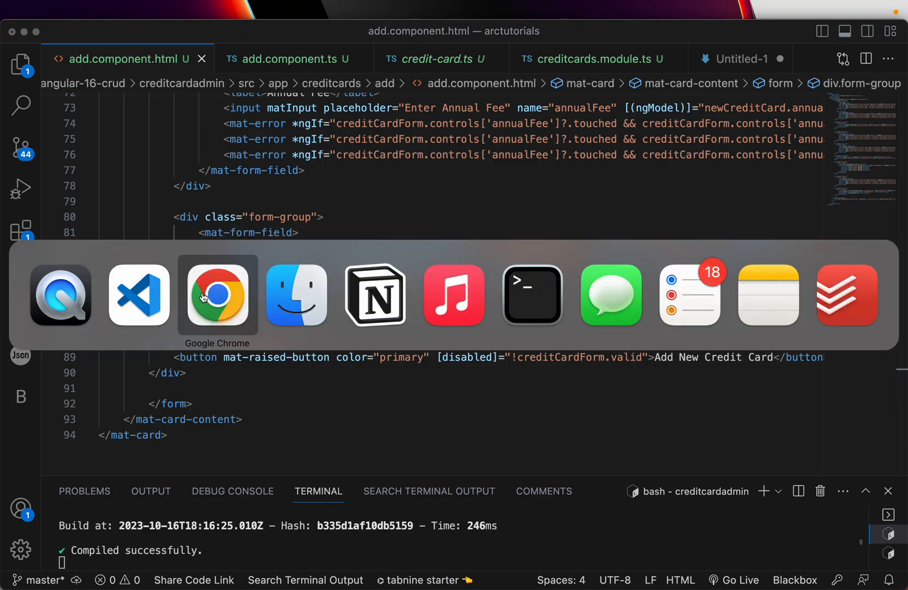
{"action": "left_click", "coordinate": [217, 296]}
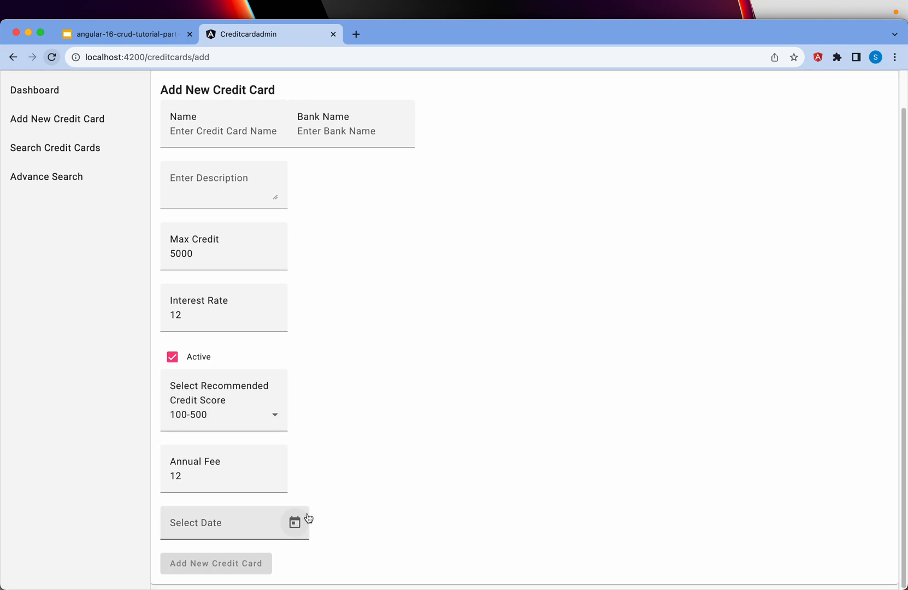
{"action": "left_click", "coordinate": [295, 524]}
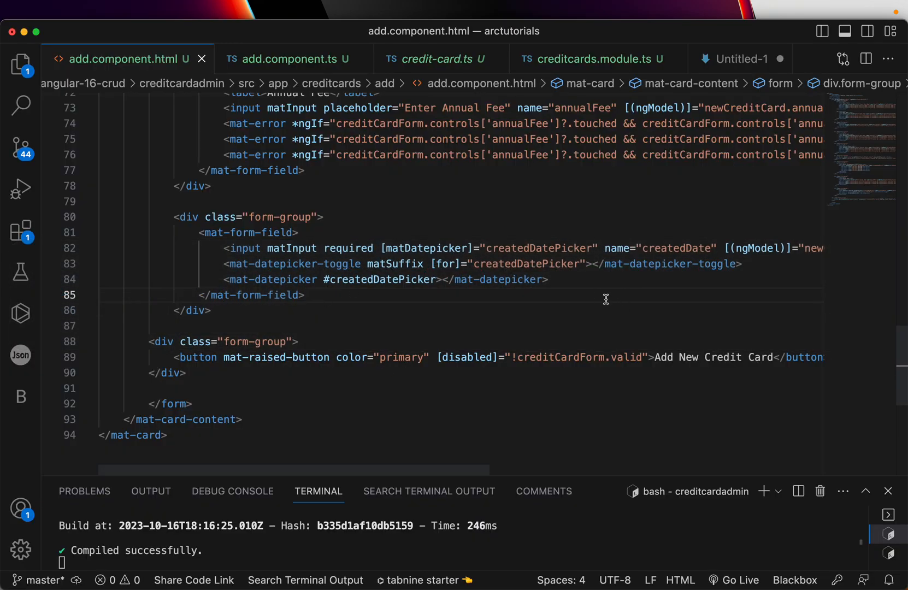
- Add a mat-error 'Select created date' under the datepicker shown when createdDate is touched and invalid
{"action": "type", "text": "<"}
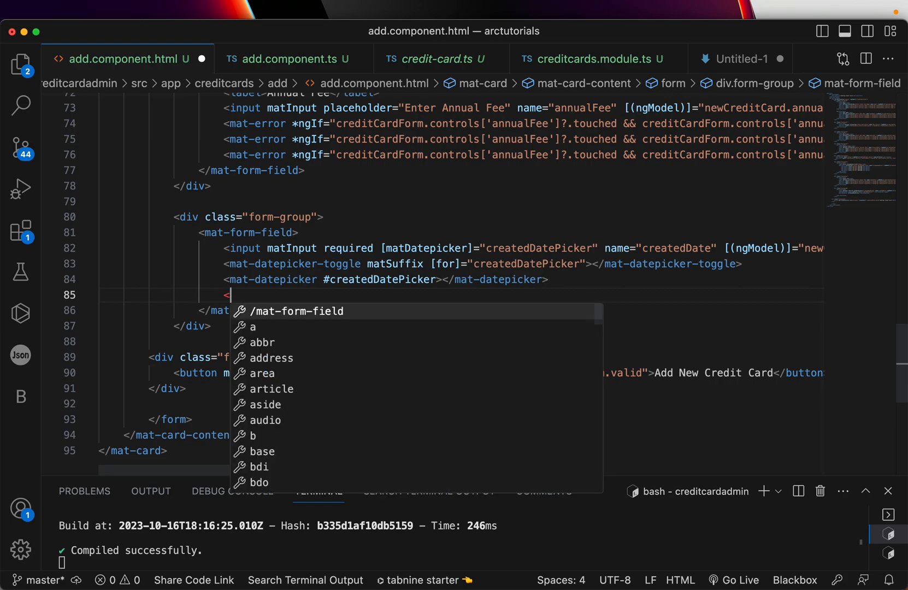
{"action": "type", "text": "mat-error></mat-error>"}
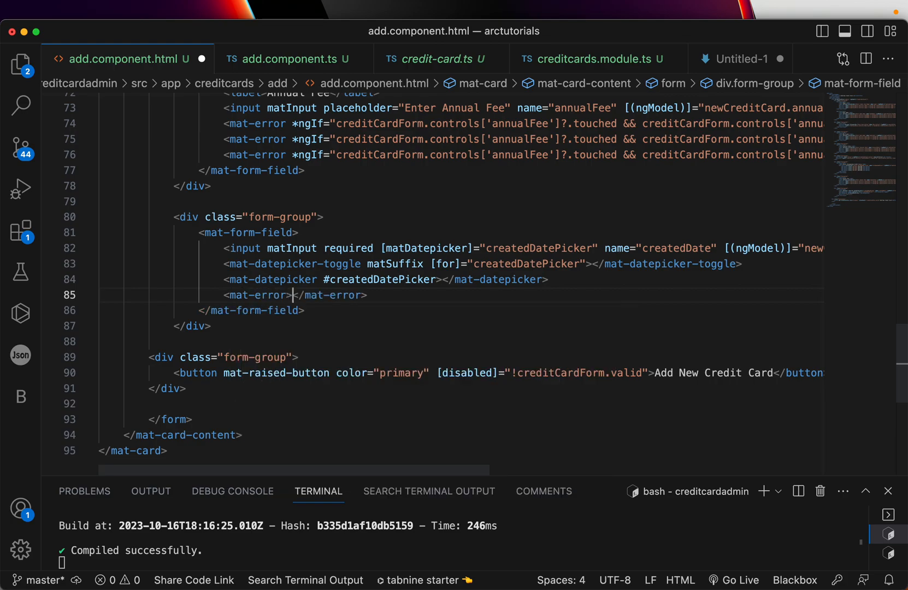
{"action": "type", "text": "Cre"}
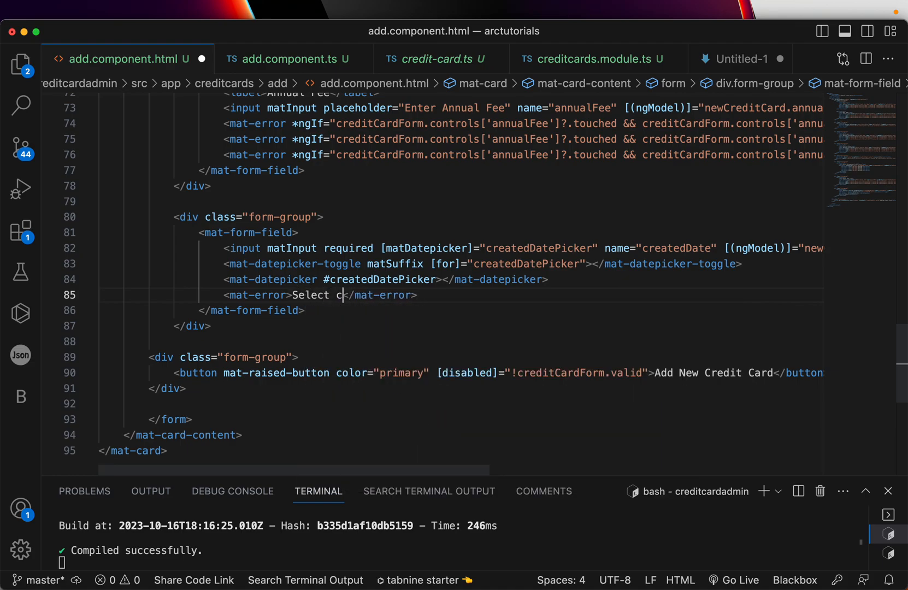
{"action": "type", "text": "reated datwe"}
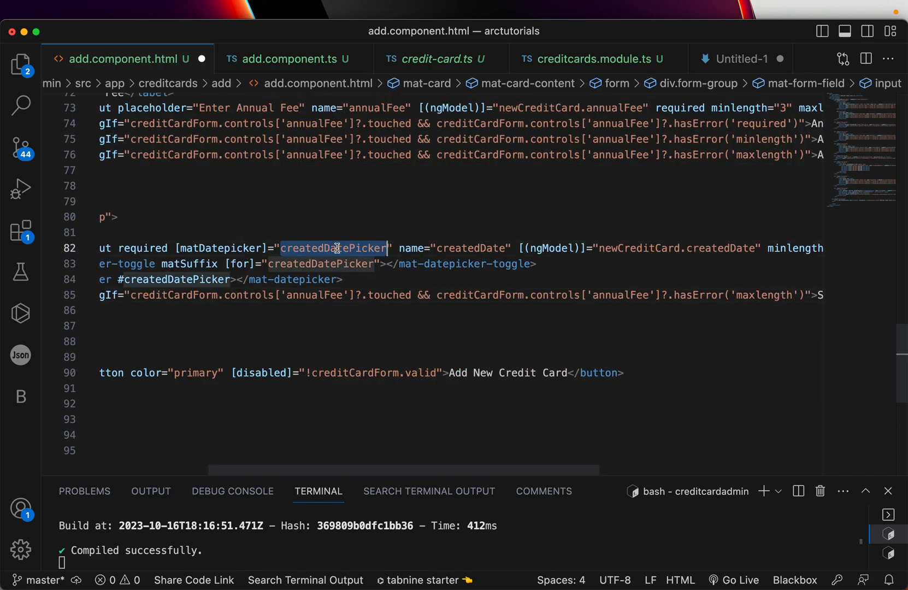
{"action": "double_click", "coordinate": [470, 248]}
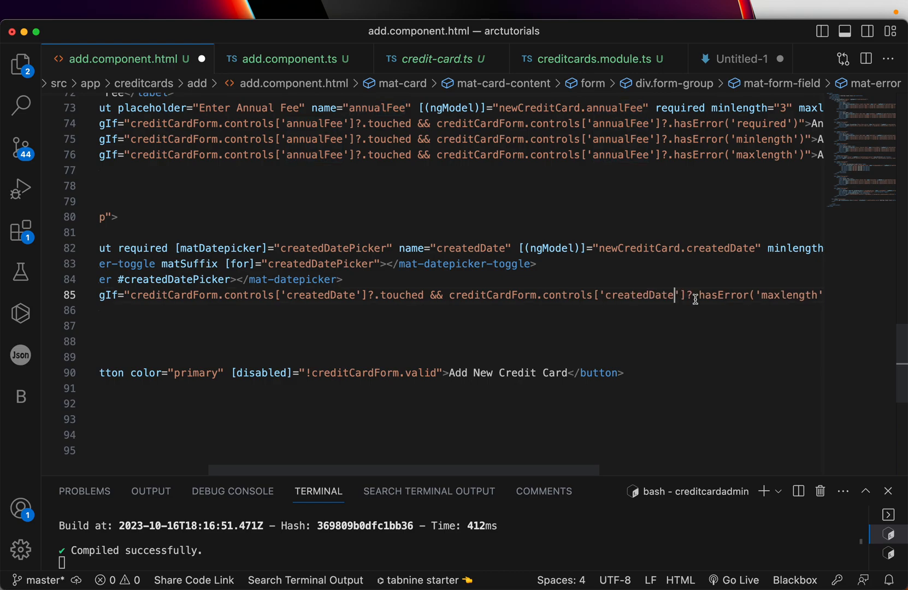
{"action": "double_click", "coordinate": [704, 295]}
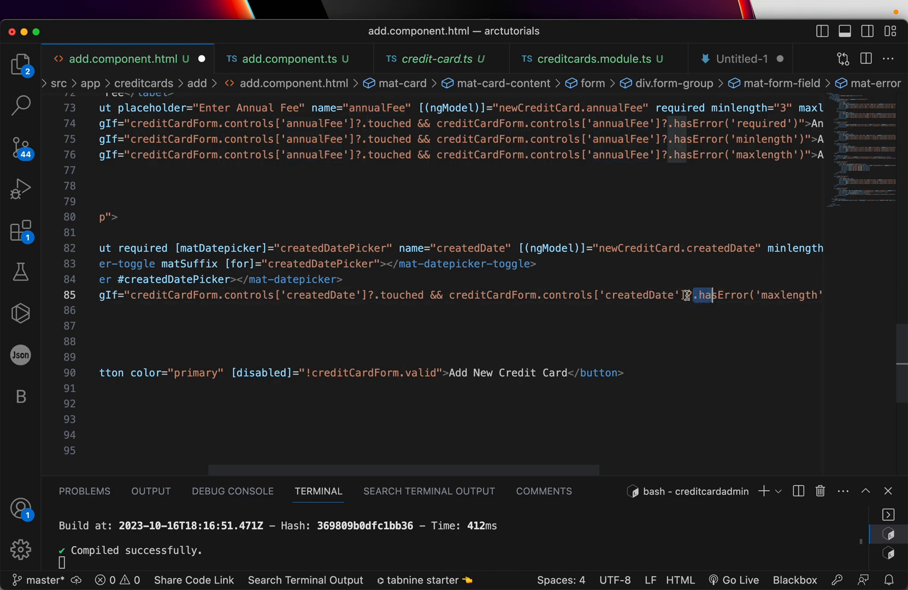
{"action": "scroll", "scroll_direction": "right", "scroll_amount": 3}
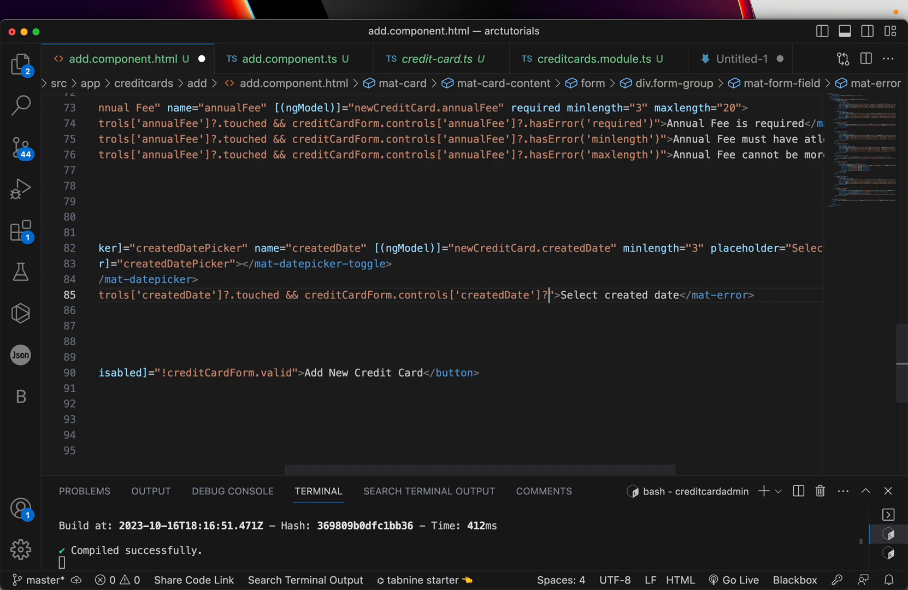
{"action": "type", "text": ".invalid"}
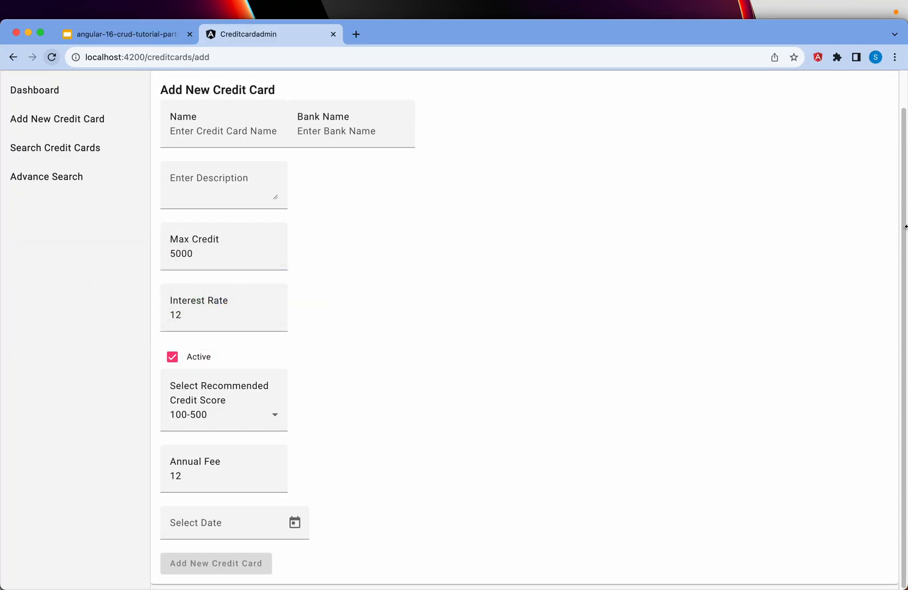
- Touch the empty Select Date field so the 'Select created date' error appears
{"action": "left_click", "coordinate": [235, 522]}
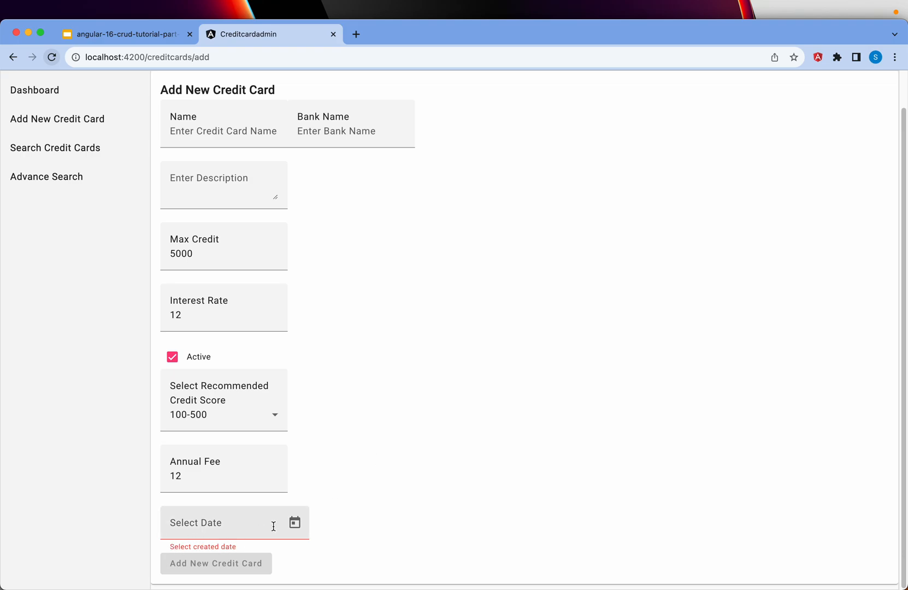
{"action": "mouse_move", "coordinate": [393, 226]}
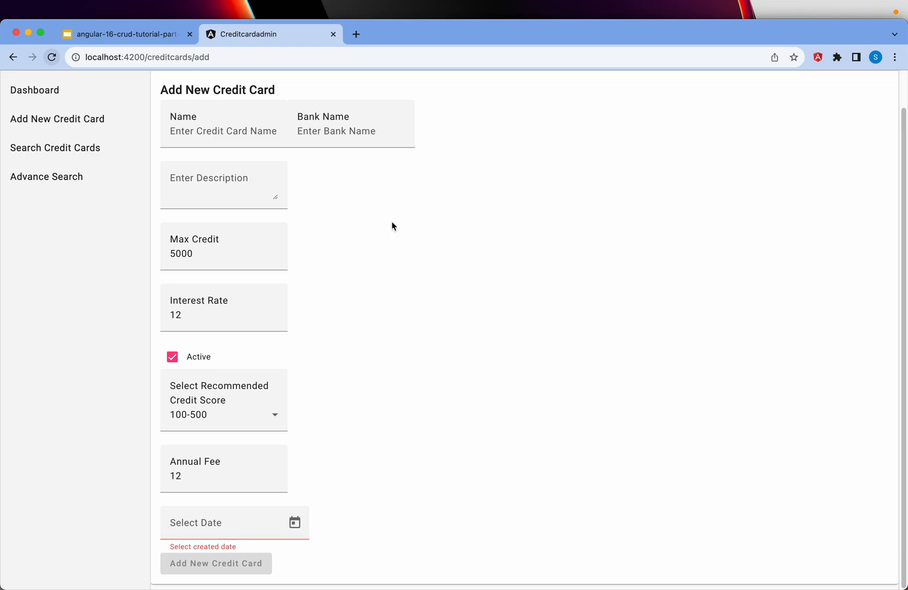
{"action": "mouse_move", "coordinate": [485, 373]}
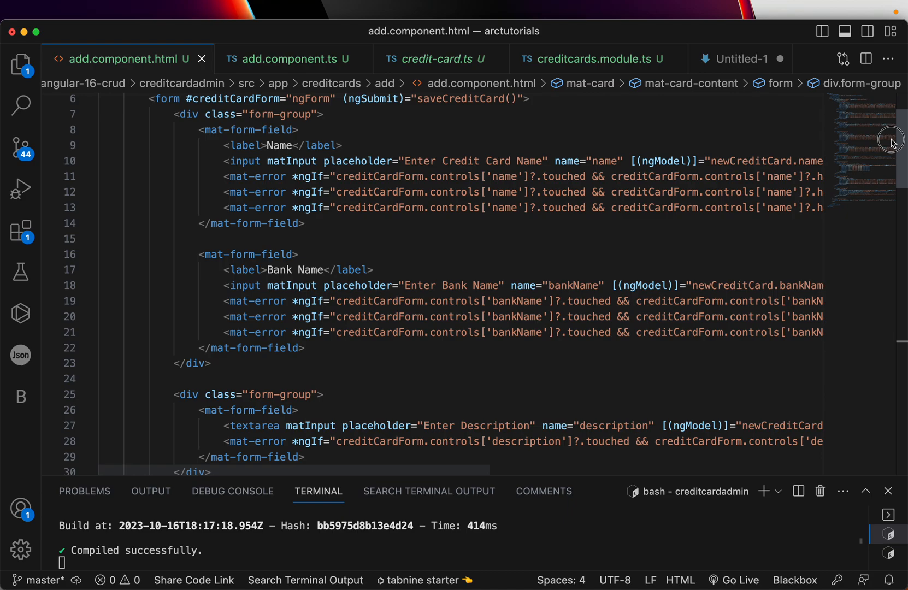
- Fill the description mat-error with the message 'Description is required field'
{"action": "scroll", "scroll_direction": "down", "scroll_amount": 3}
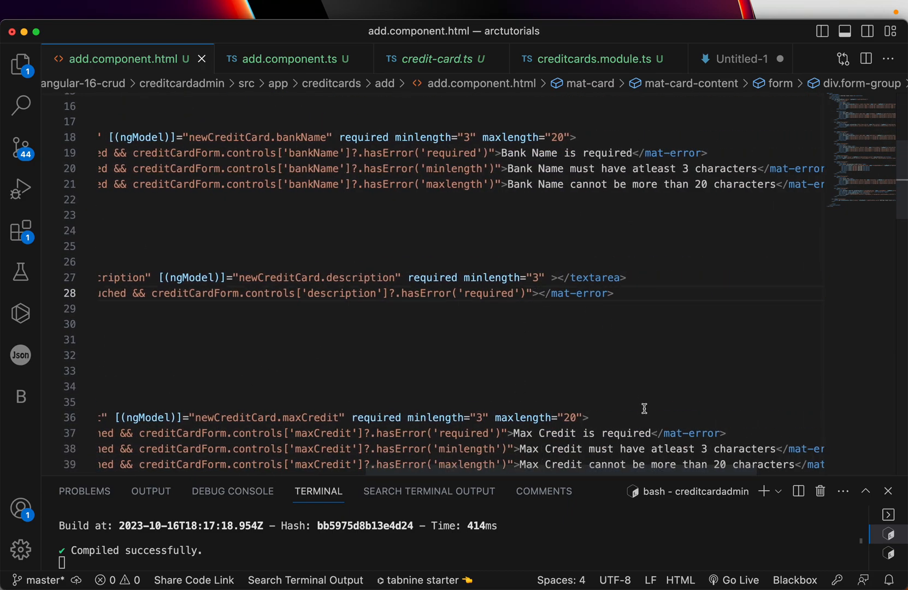
{"action": "type", "text": "D"}
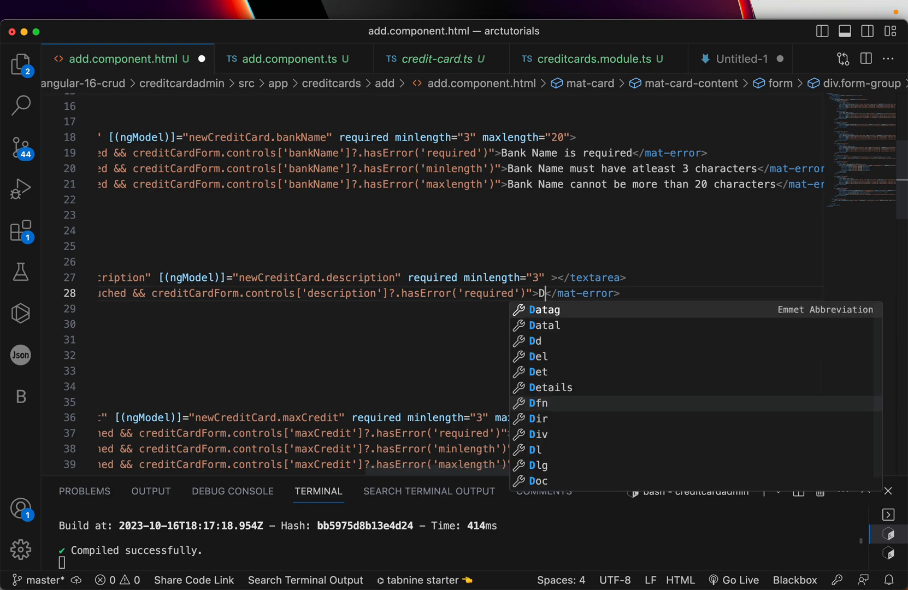
{"action": "type", "text": "escription is"}
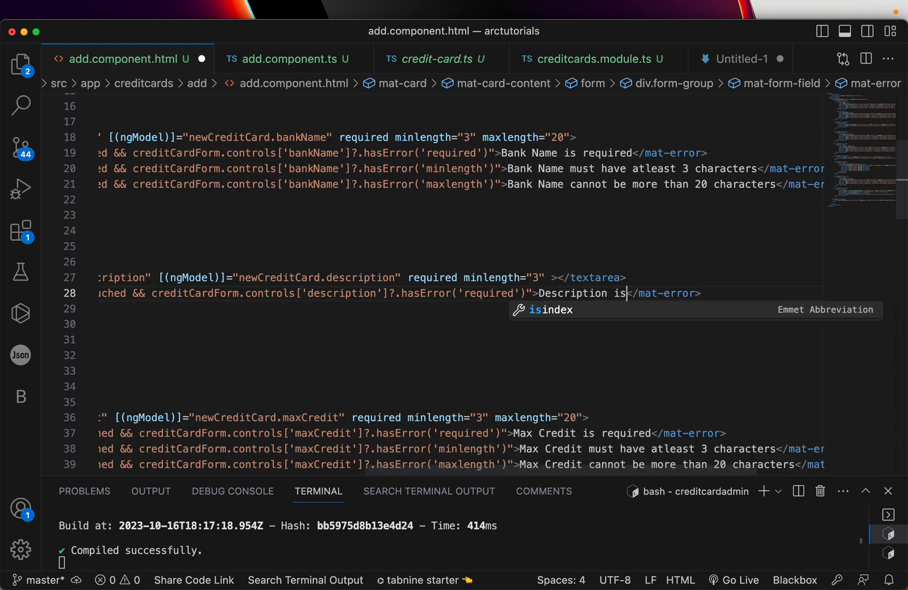
{"action": "type", "text": "required fiel"}
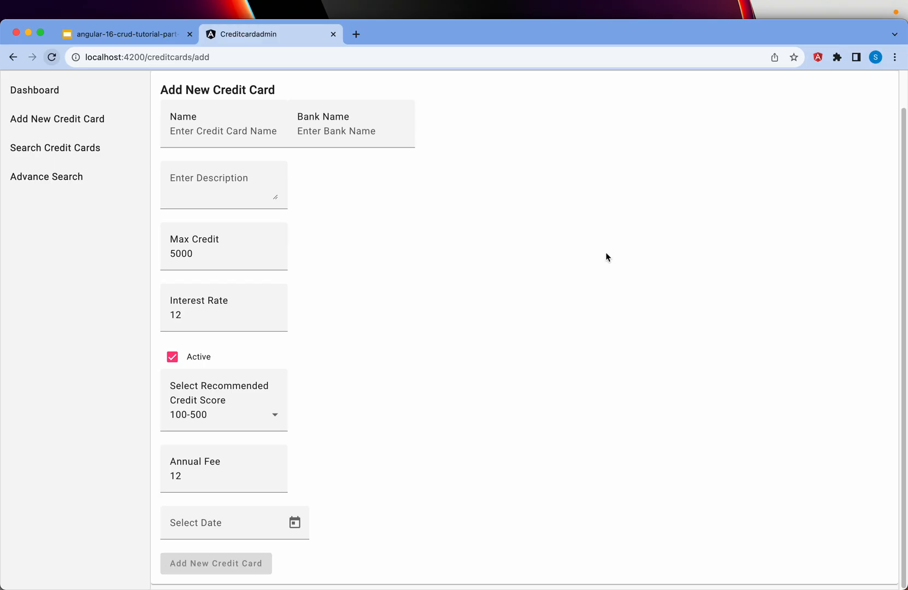
{"action": "left_click", "coordinate": [223, 131]}
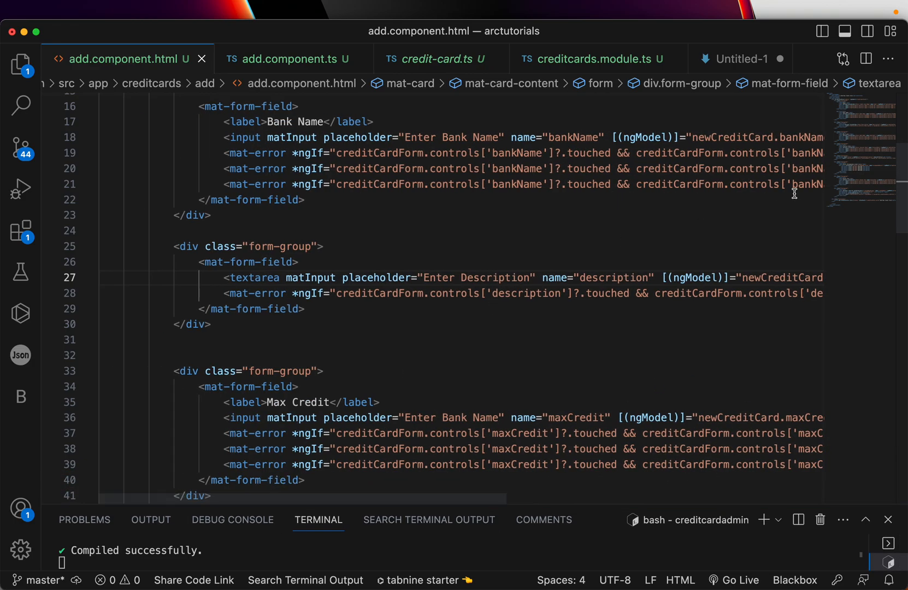
- Rebind the second datepicker to updatedDate with its own validation and 'Select Updated Date' error, checking the model
{"action": "scroll", "scroll_direction": "down", "scroll_amount": 3}
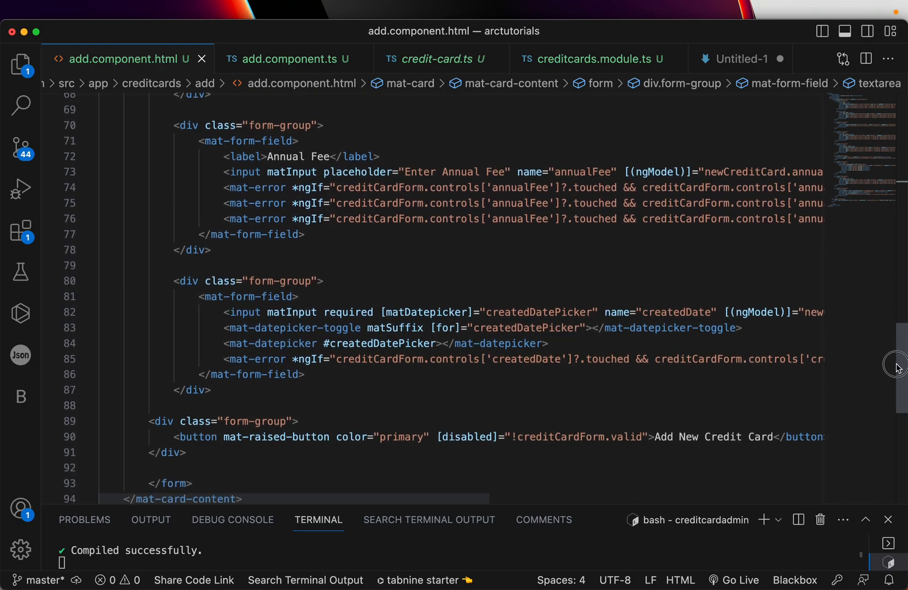
{"action": "scroll", "scroll_direction": "down", "scroll_amount": 3}
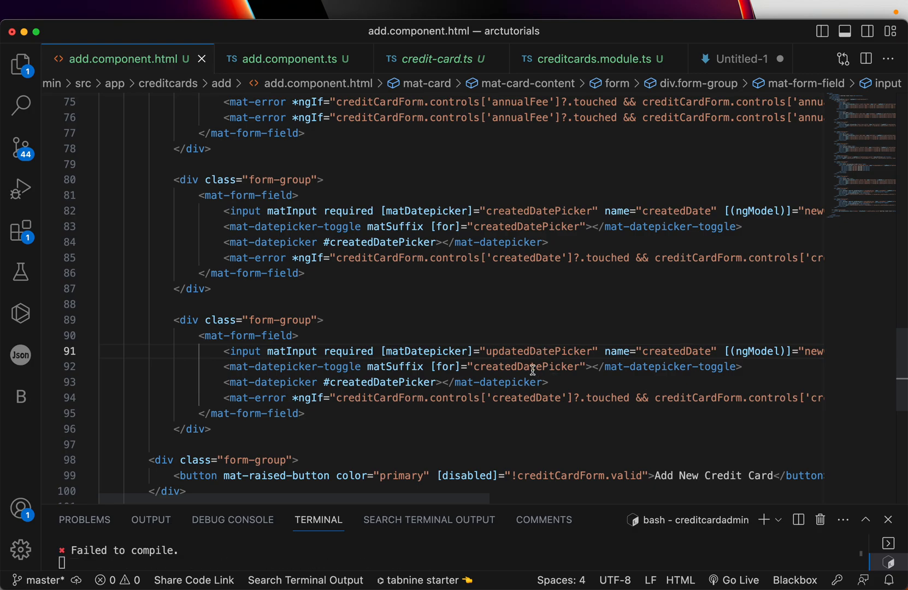
{"action": "double_click", "coordinate": [527, 366]}
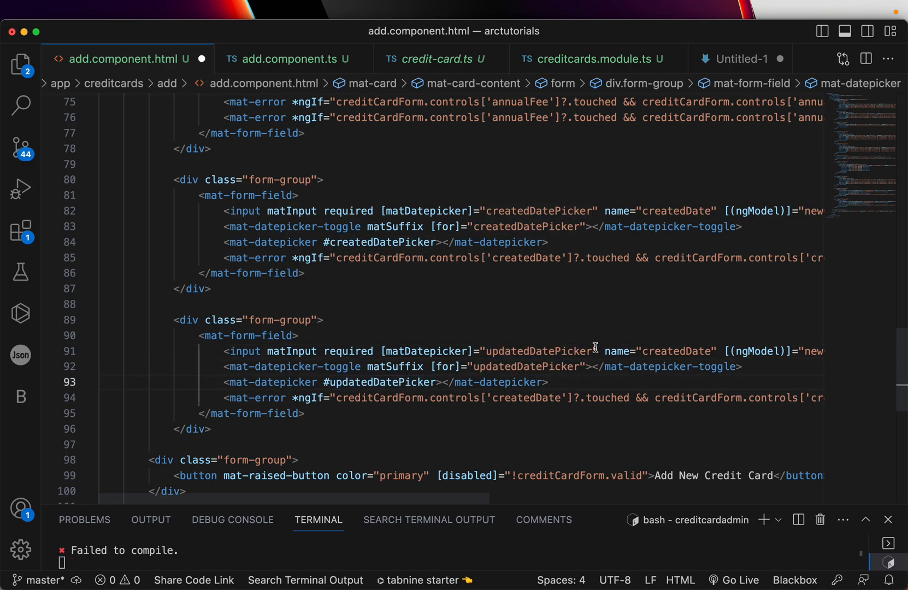
{"action": "double_click", "coordinate": [664, 350]}
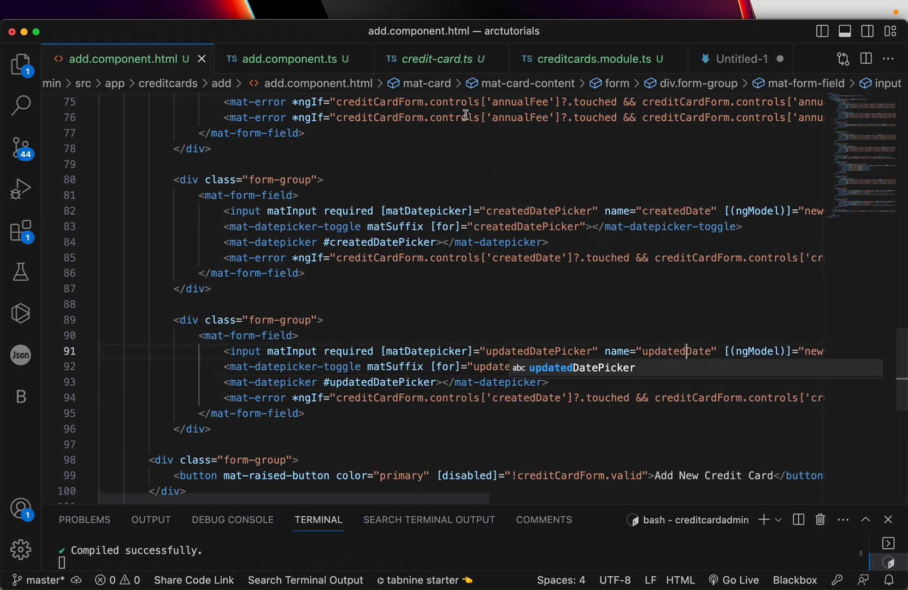
{"action": "left_click", "coordinate": [436, 59]}
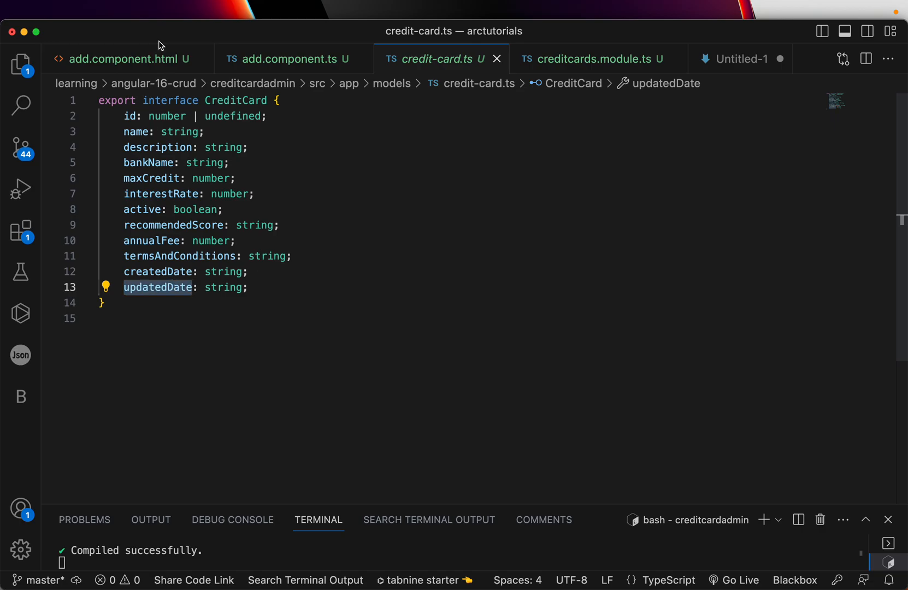
{"action": "left_click", "coordinate": [122, 59]}
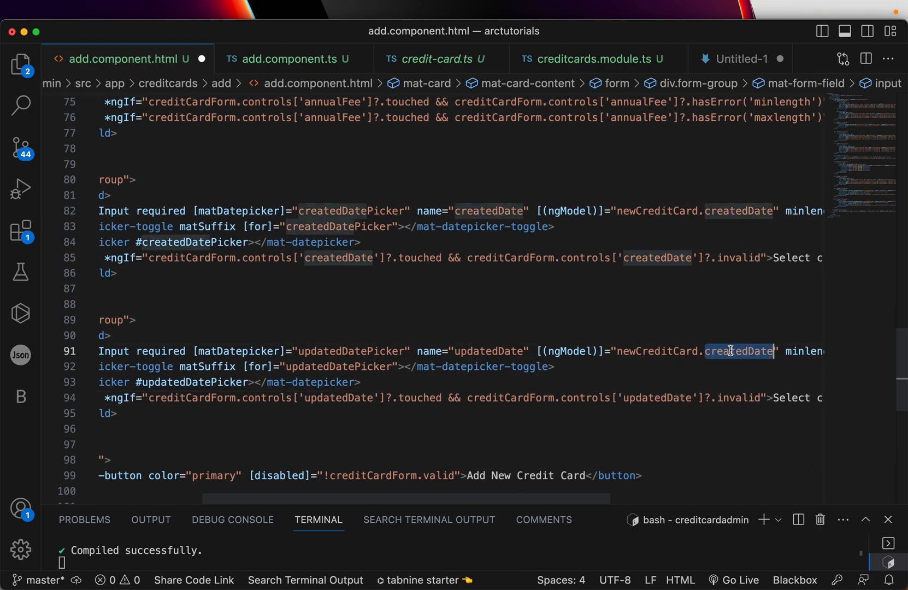
{"action": "type", "text": "updatedDate"}
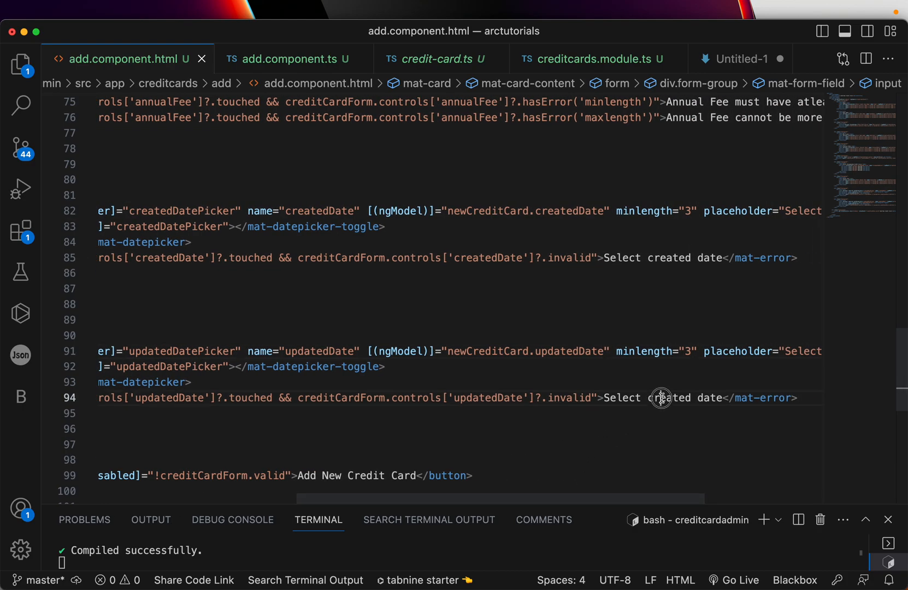
{"action": "type", "text": "Updated"}
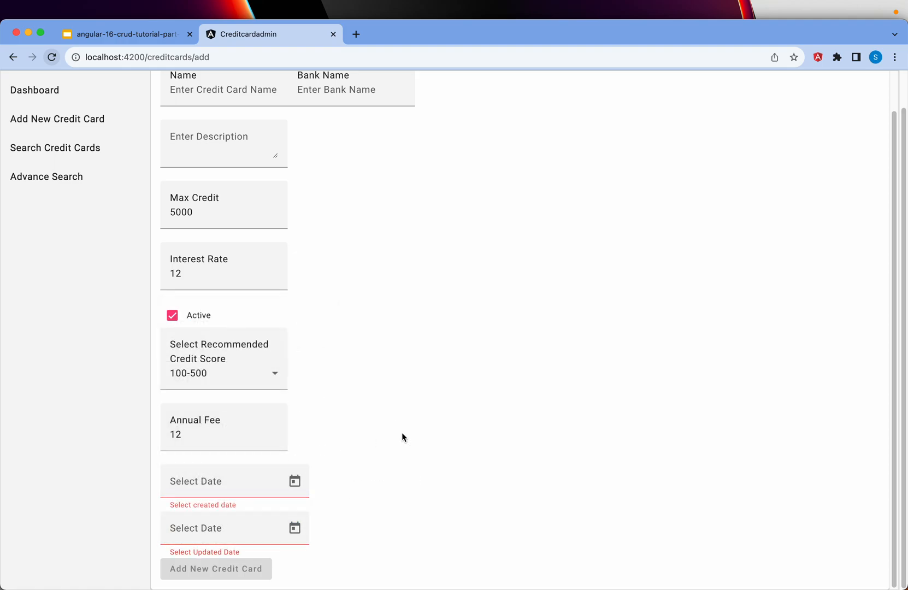
{"action": "mouse_move", "coordinate": [896, 192]}
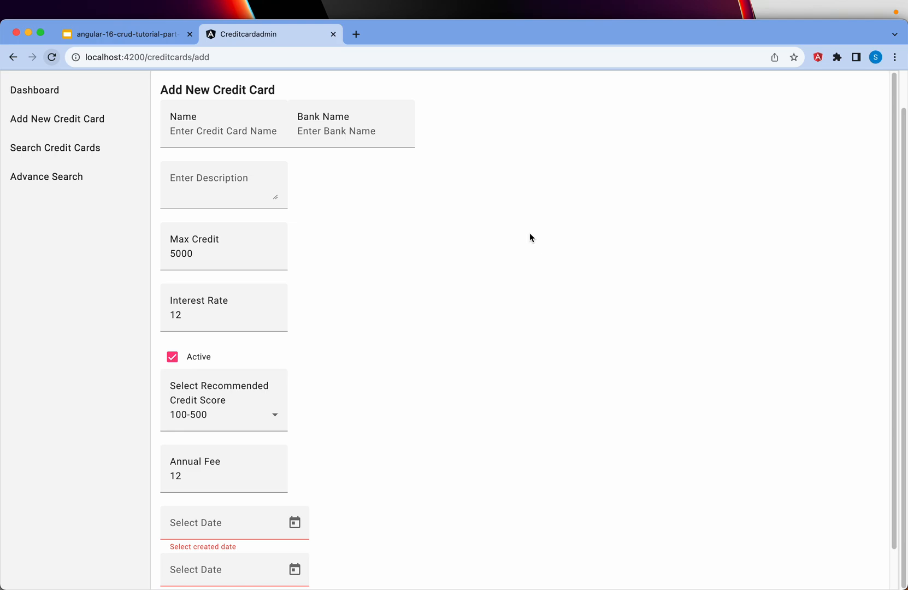
- Trigger required errors on the form fields and open then close the Recommended Credit Score select
{"action": "left_click", "coordinate": [351, 131]}
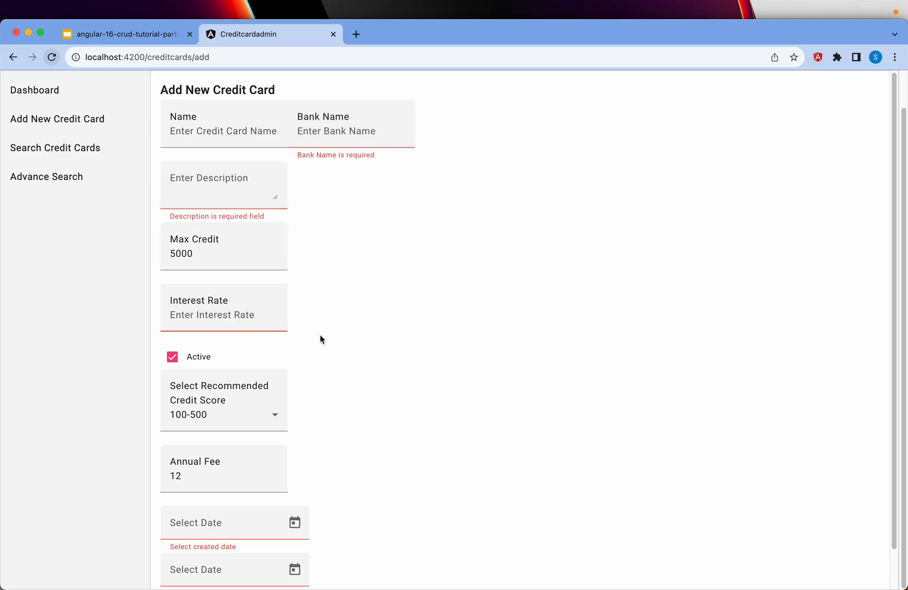
{"action": "left_click", "coordinate": [223, 407]}
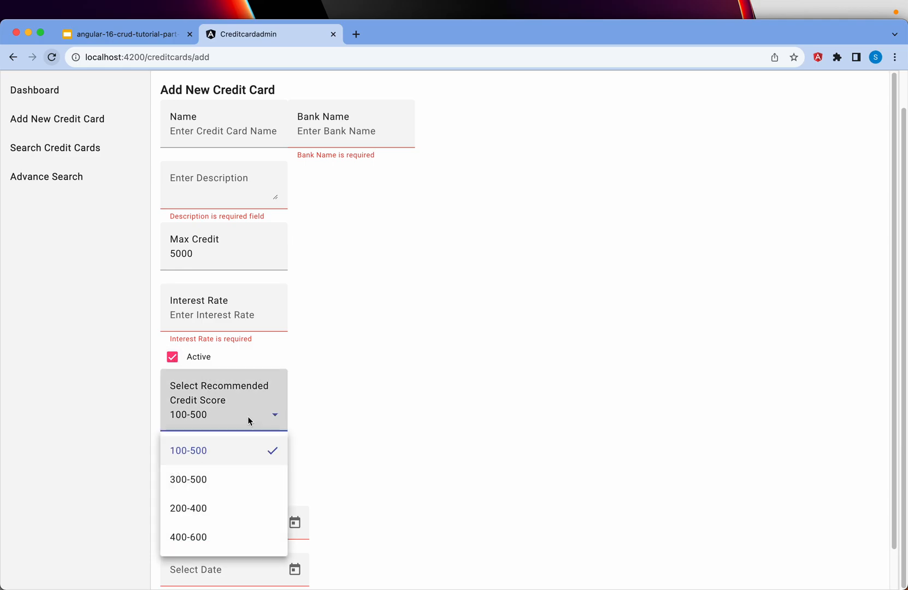
{"action": "left_click", "coordinate": [188, 450]}
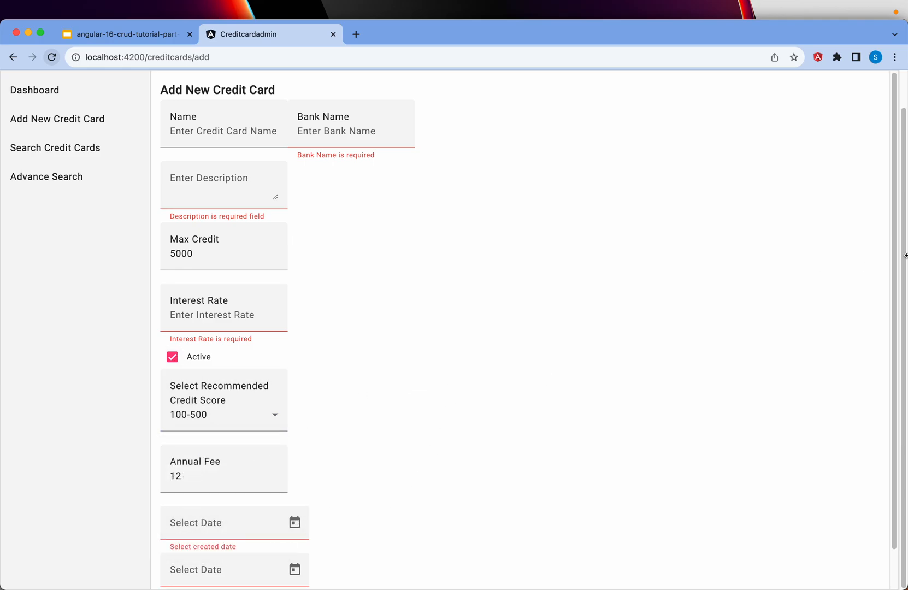
{"action": "mouse_move", "coordinate": [606, 251]}
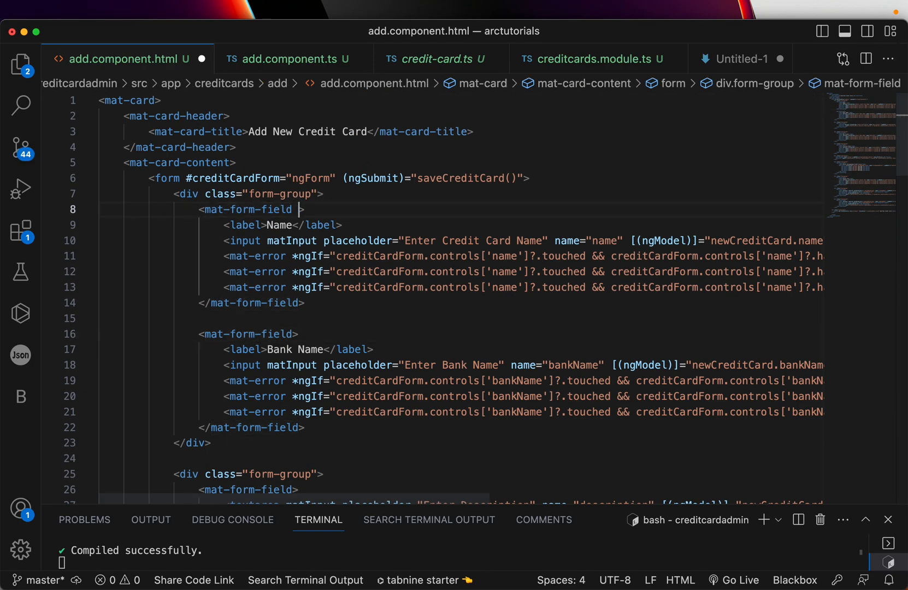
- Add class="half-width" to the Name and Bank Name mat-form-field tags
{"action": "type", "text": "class=\"h"}
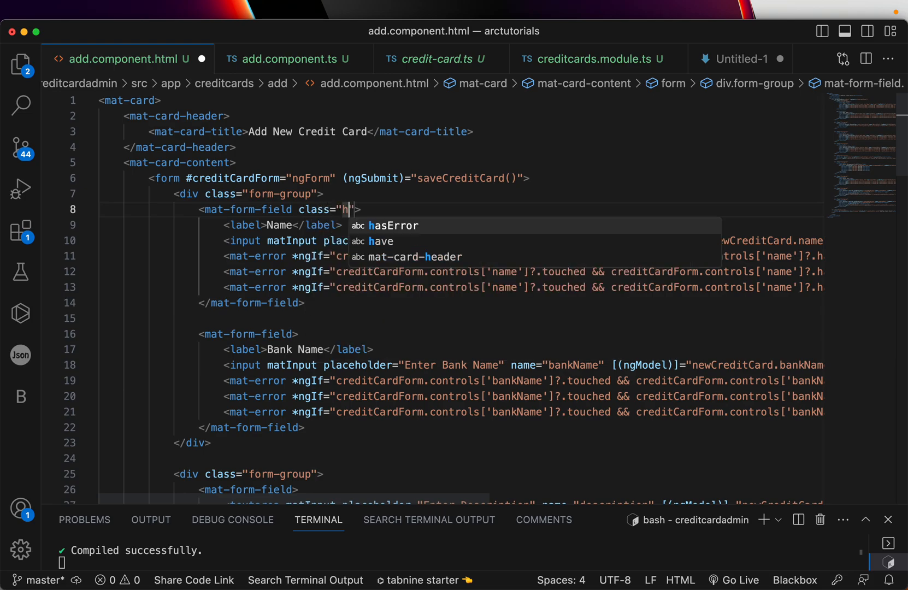
{"action": "type", "text": "alf-wid"}
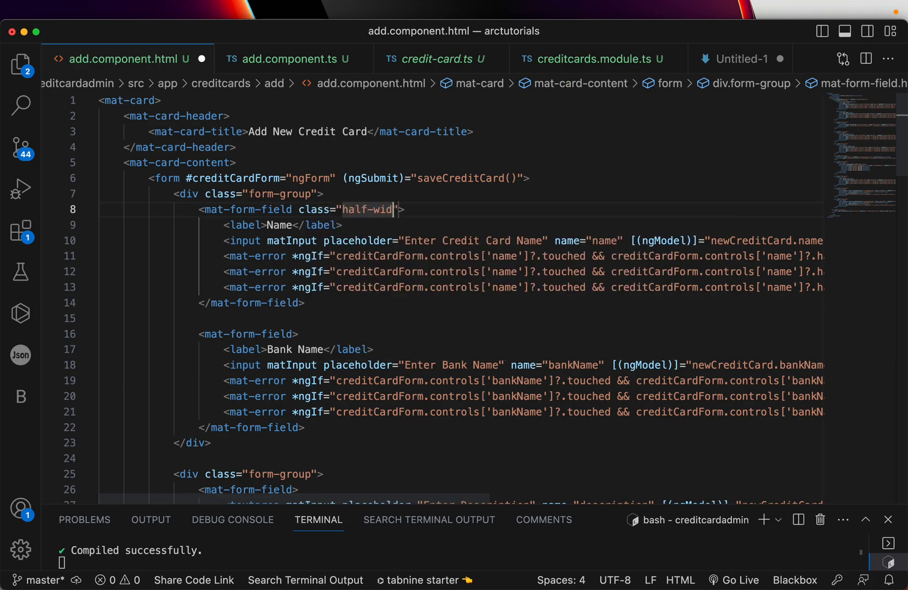
{"action": "type", "text": "th"}
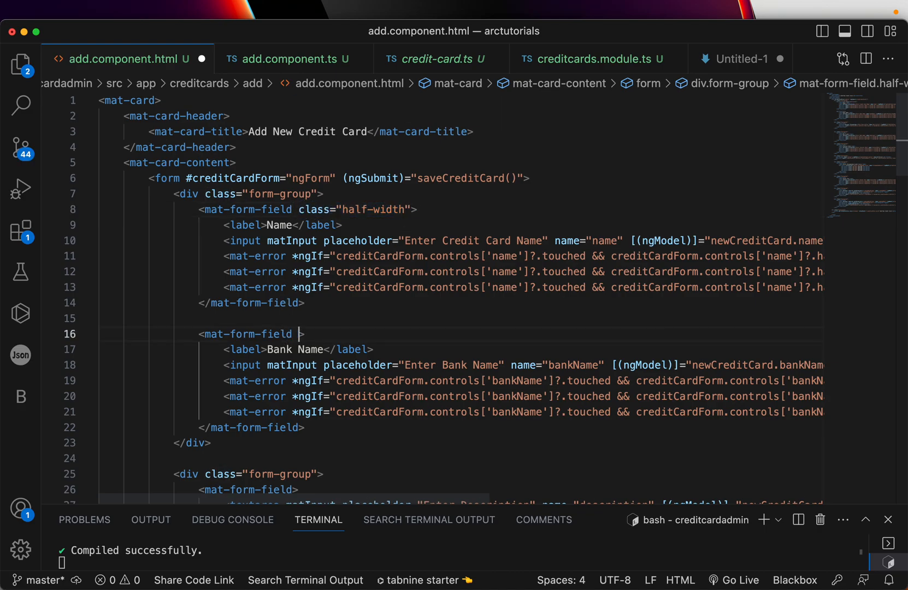
{"action": "type", "text": "class=\"half-width\""}
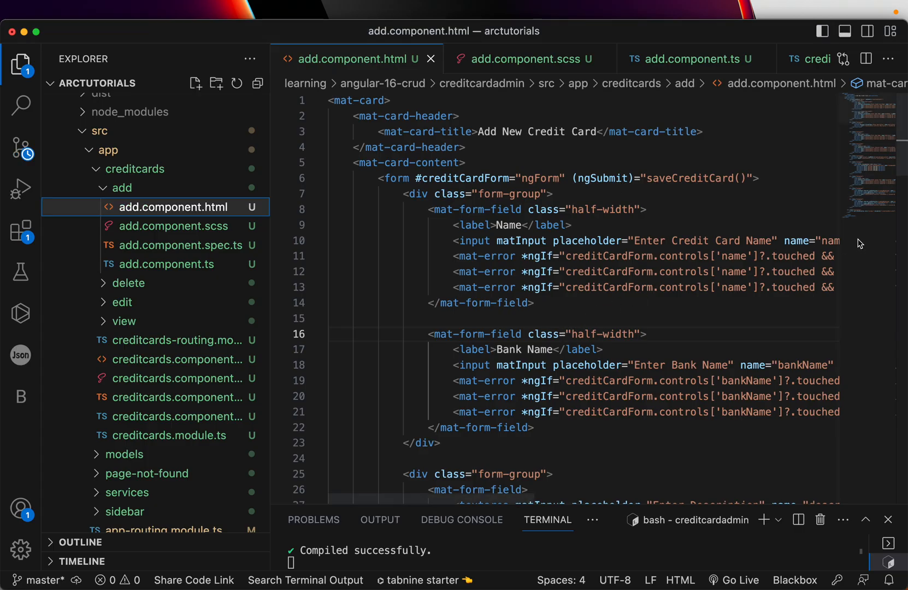
- Add class="full-width" to the Description and Max Credit mat-form-field tags and save
{"action": "scroll", "scroll_direction": "down", "scroll_amount": 3}
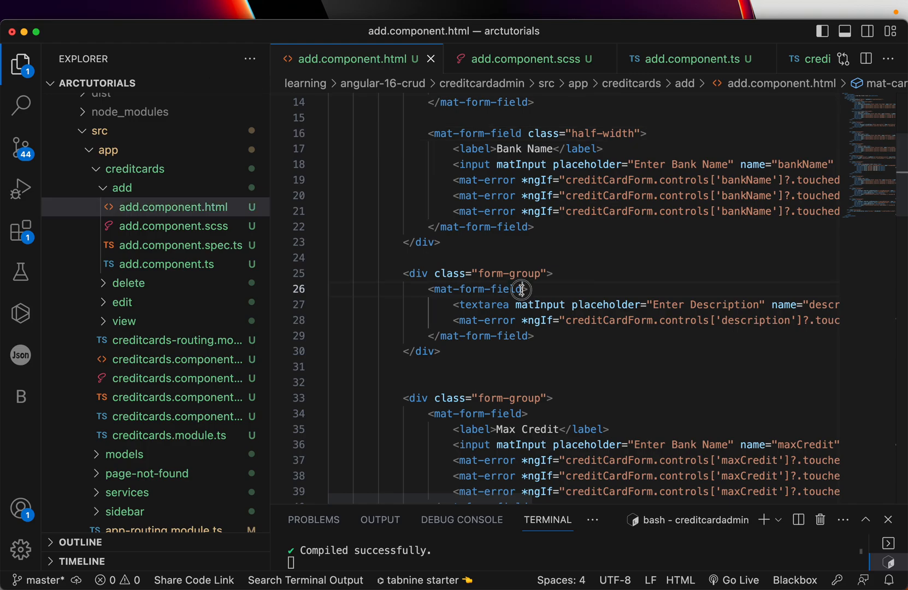
{"action": "type", "text": "class=\"fu\""}
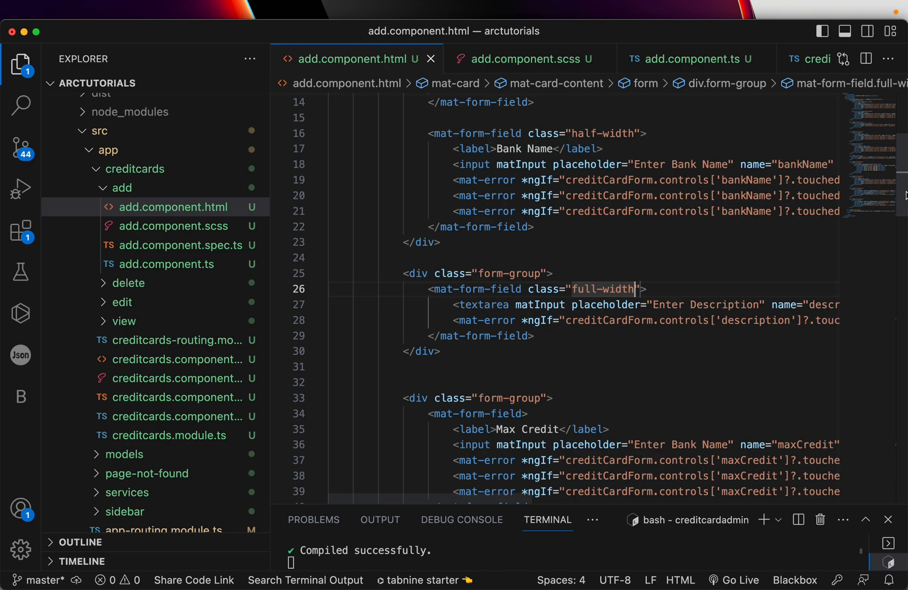
{"action": "scroll", "scroll_direction": "down", "scroll_amount": 3}
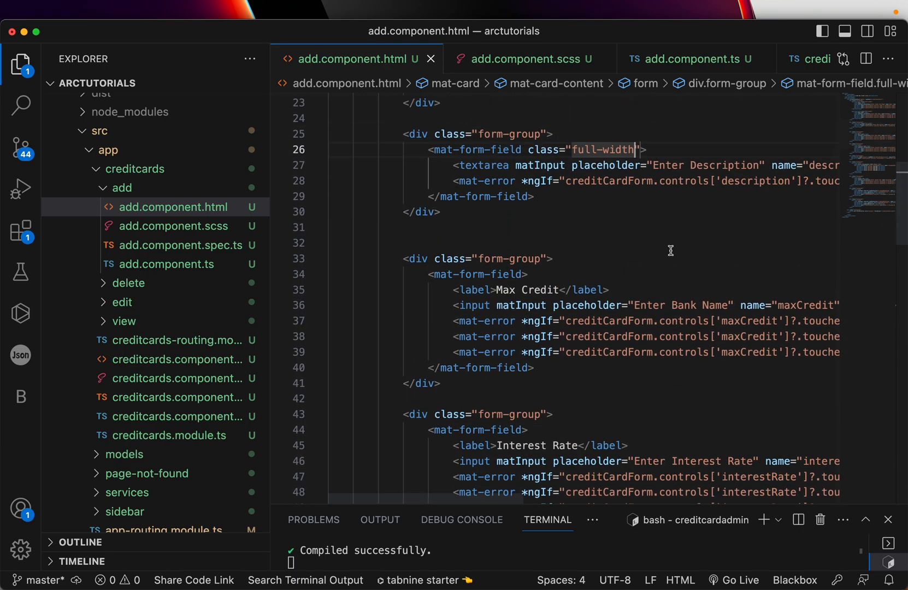
{"action": "type", "text": "class=\"\""}
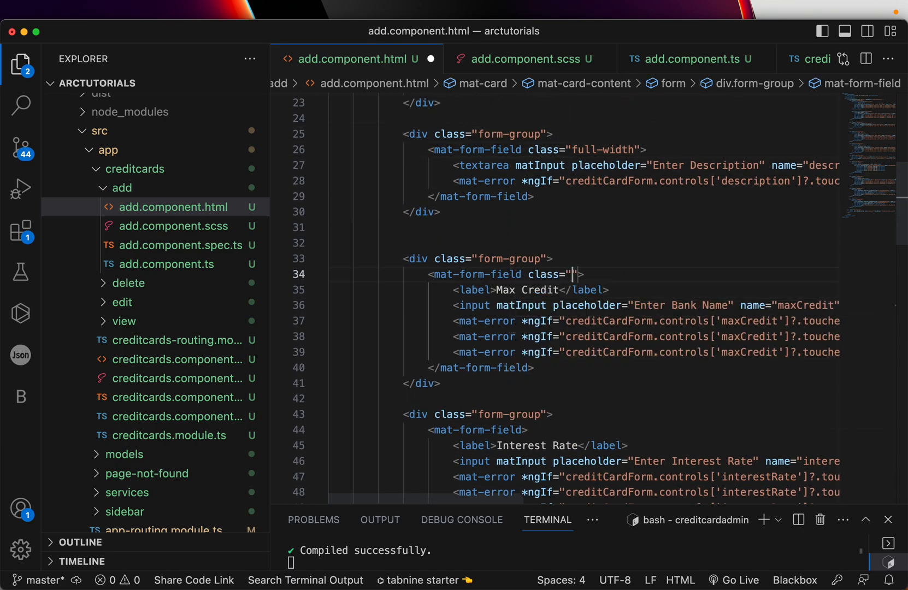
{"action": "type", "text": "fu"}
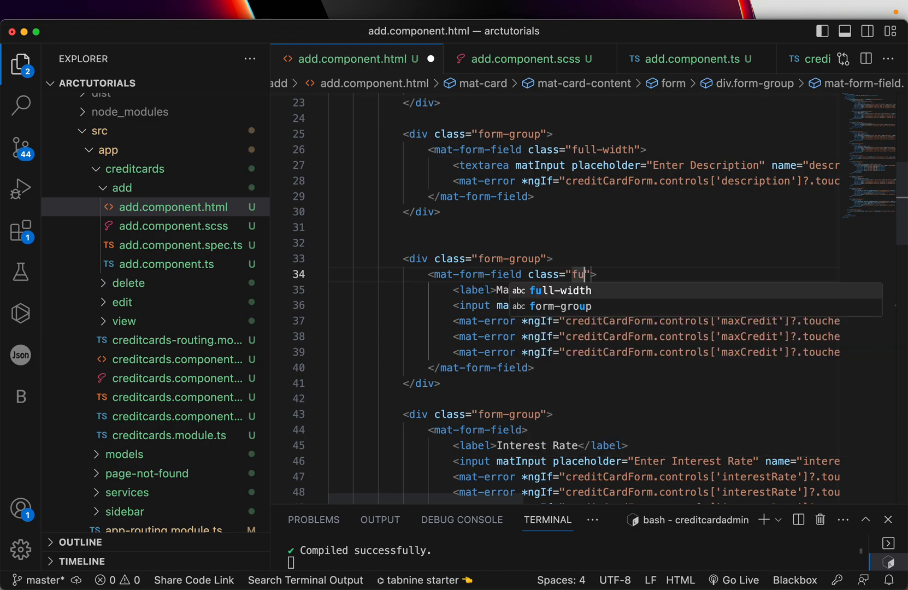
{"action": "key", "text": "Tab"}
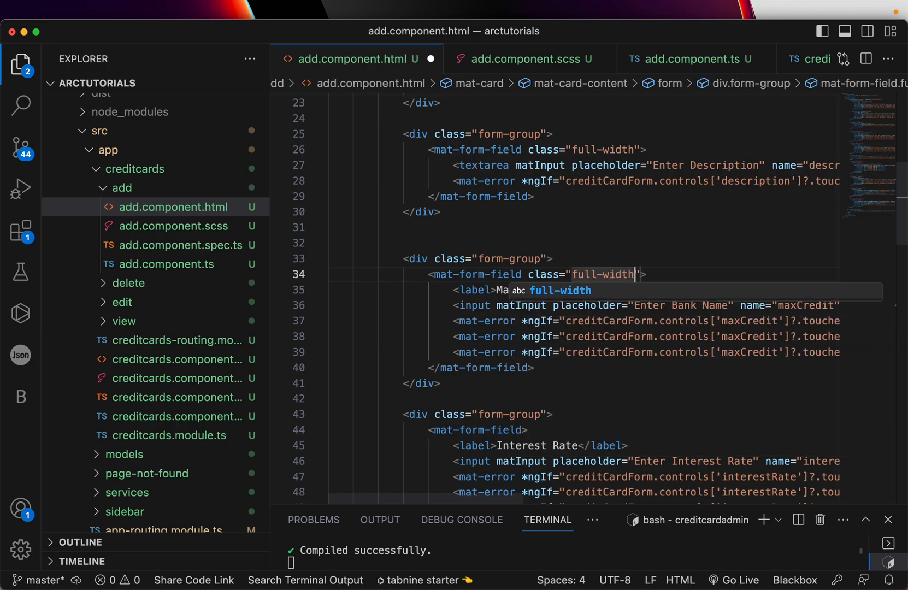
{"action": "left_click", "coordinate": [268, 34]}
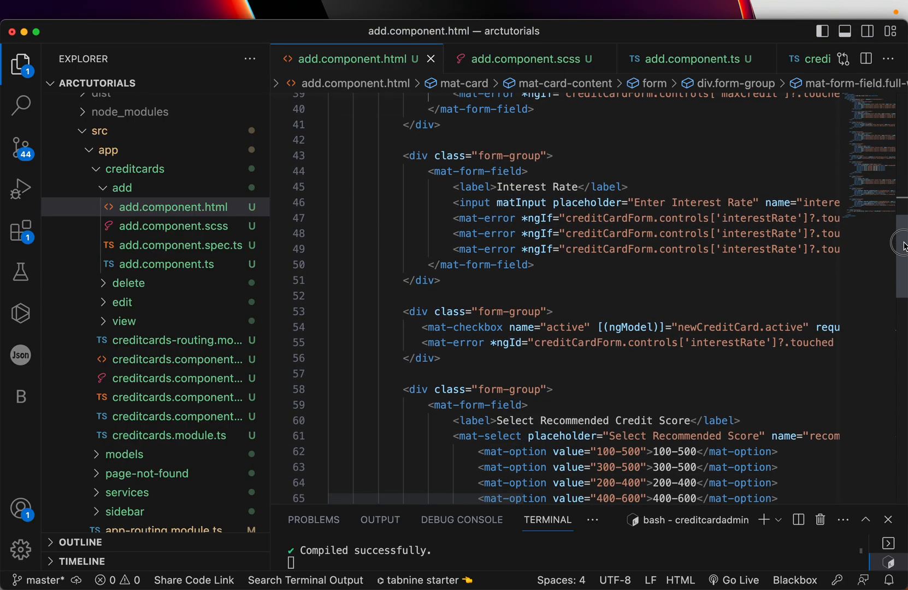
{"action": "scroll", "scroll_direction": "down", "scroll_amount": 3}
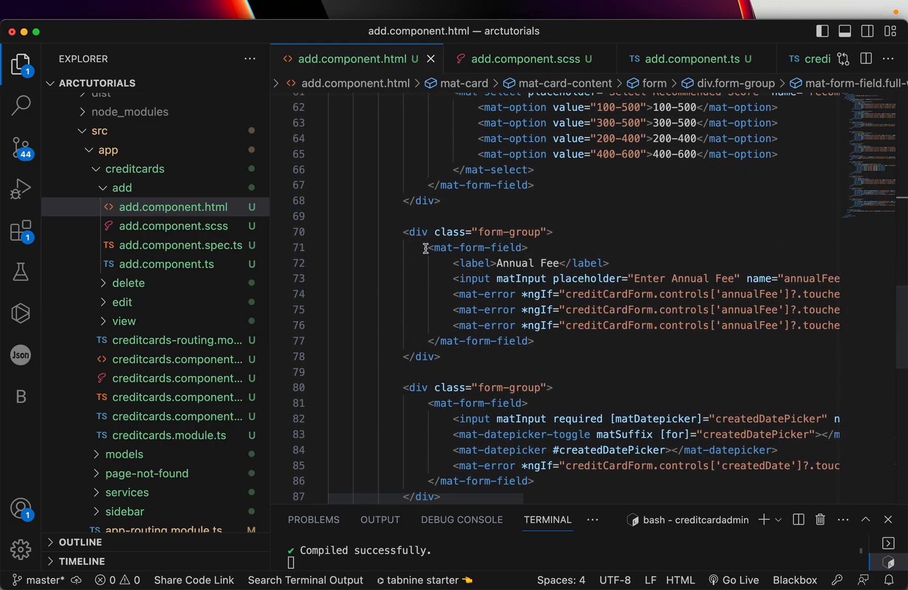
- Move the Annual Fee field into the Interest Rate form-group and give both class="half-width"
{"action": "left_click_drag", "start_coordinate": [429, 248], "coordinate": [533, 341]}
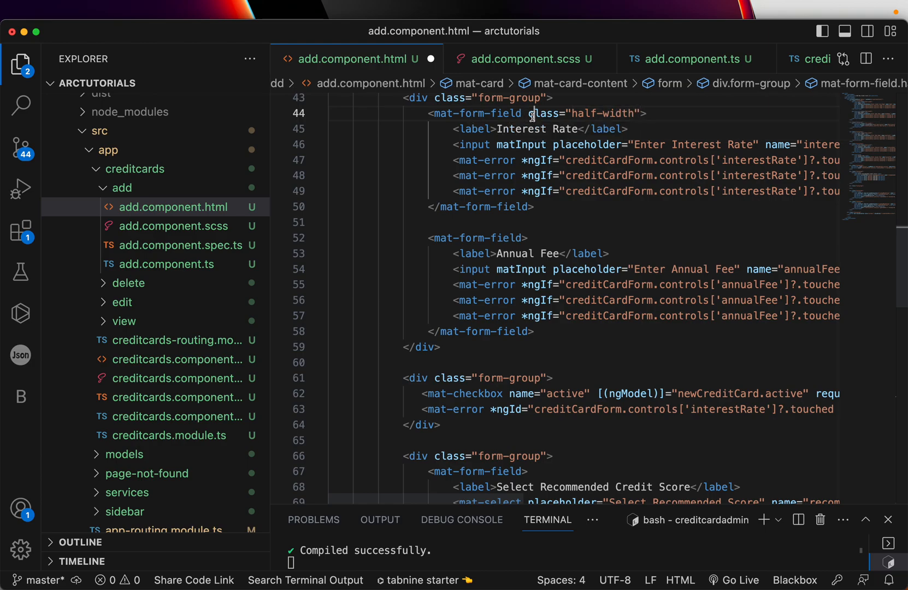
{"action": "double_click", "coordinate": [582, 112]}
{"action": "type", "text": " class=\"half-width\""}
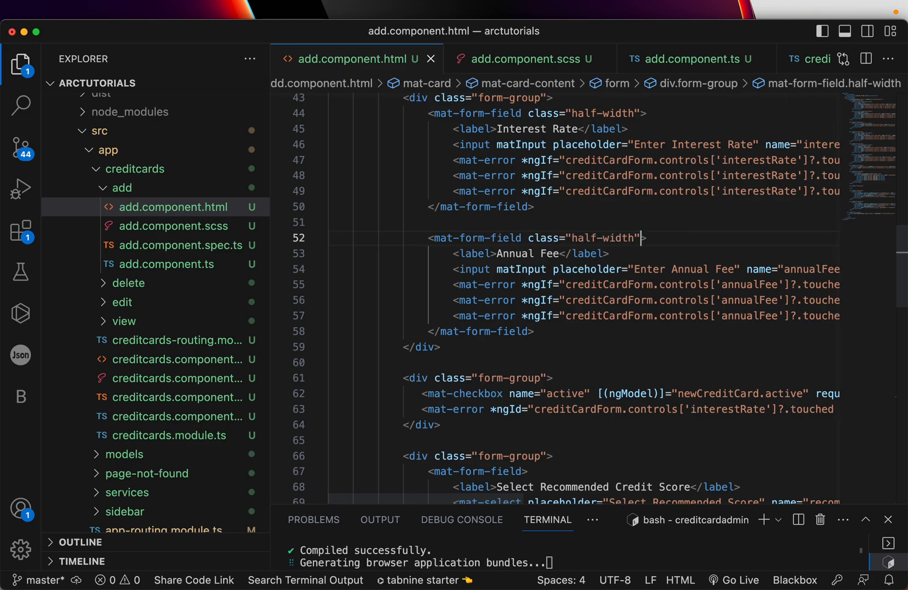
{"action": "left_click", "coordinate": [268, 34]}
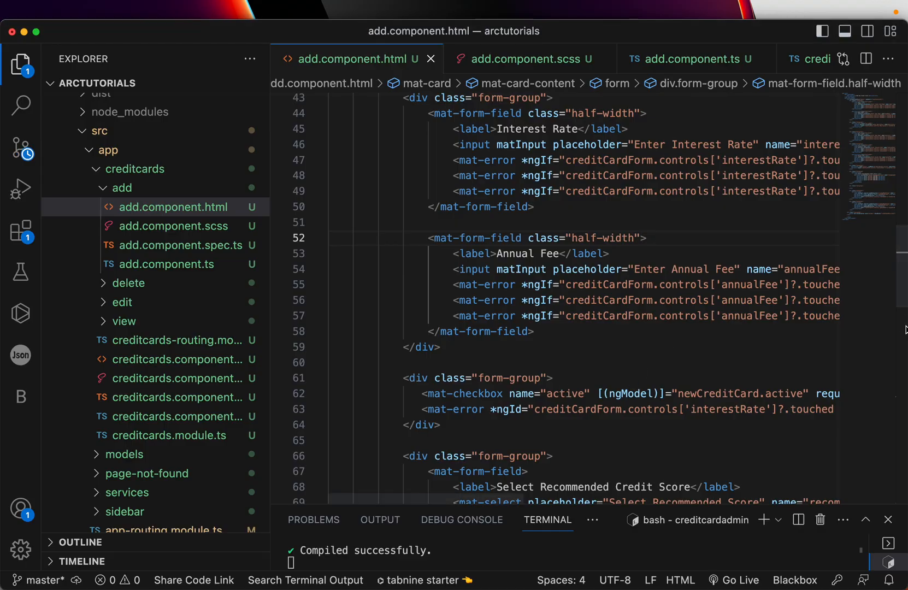
{"action": "scroll", "scroll_direction": "down", "scroll_amount": 3}
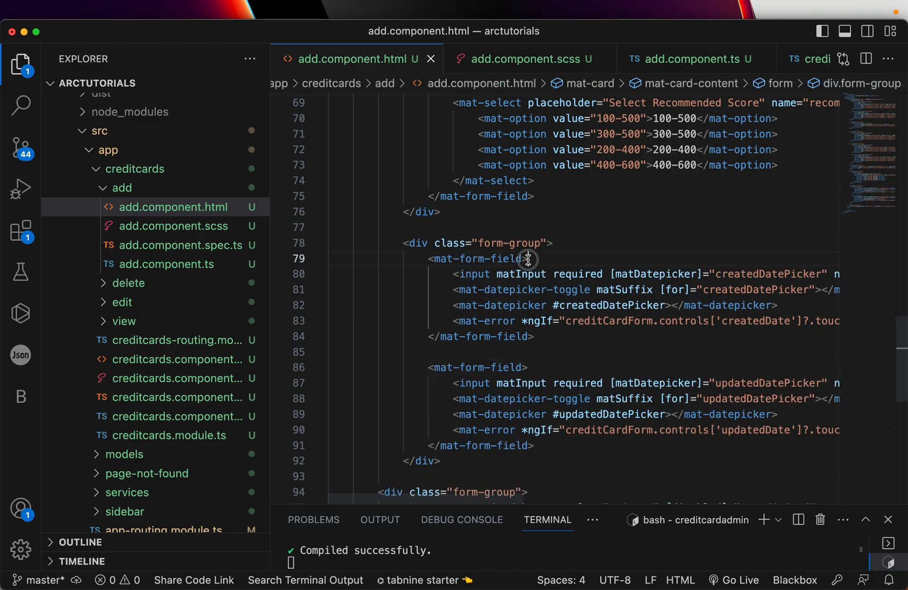
- Add class="half-width" to the created-date mat-form-field so both date pickers share a row
{"action": "type", "text": "class=\"\""}
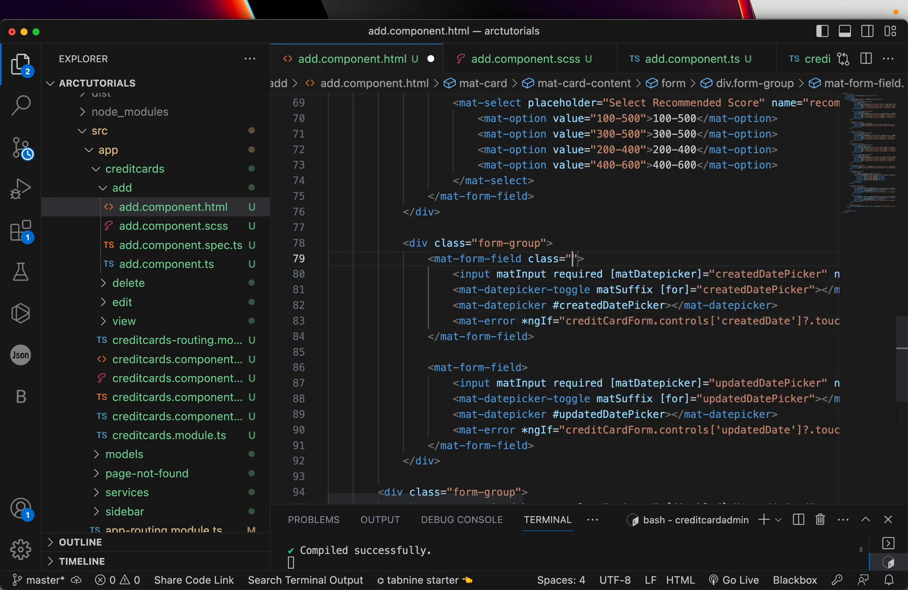
{"action": "type", "text": "half-width"}
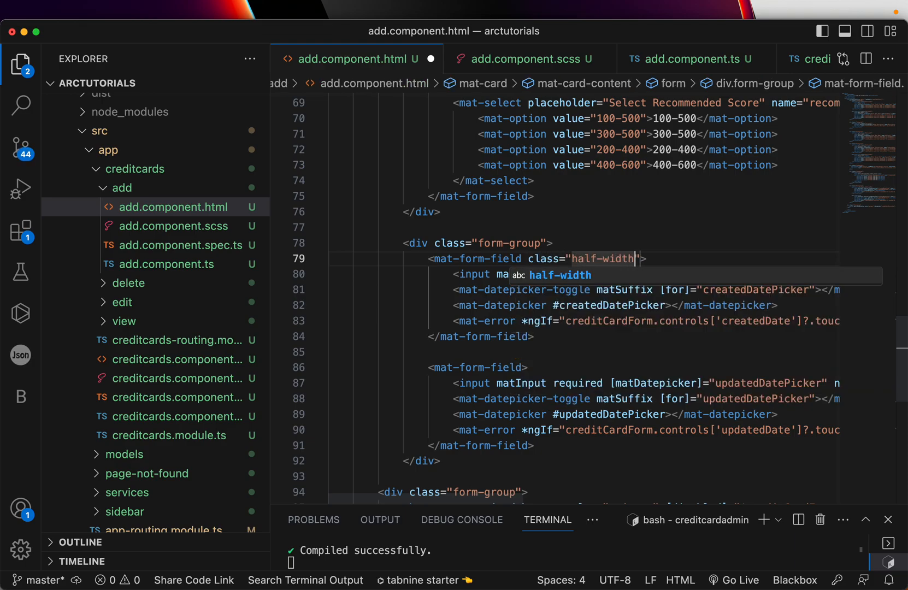
{"action": "type", "text": "class"}
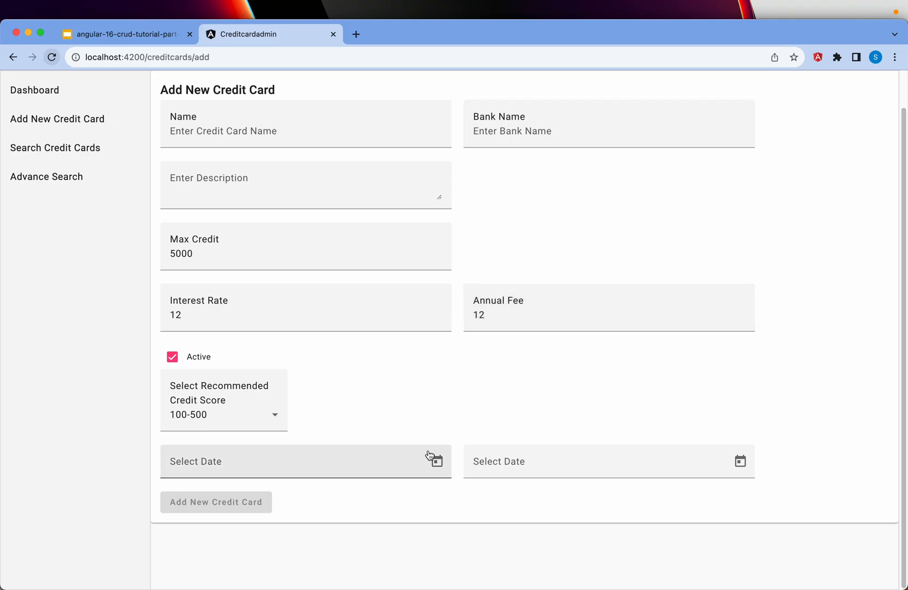
{"action": "mouse_move", "coordinate": [294, 396]}
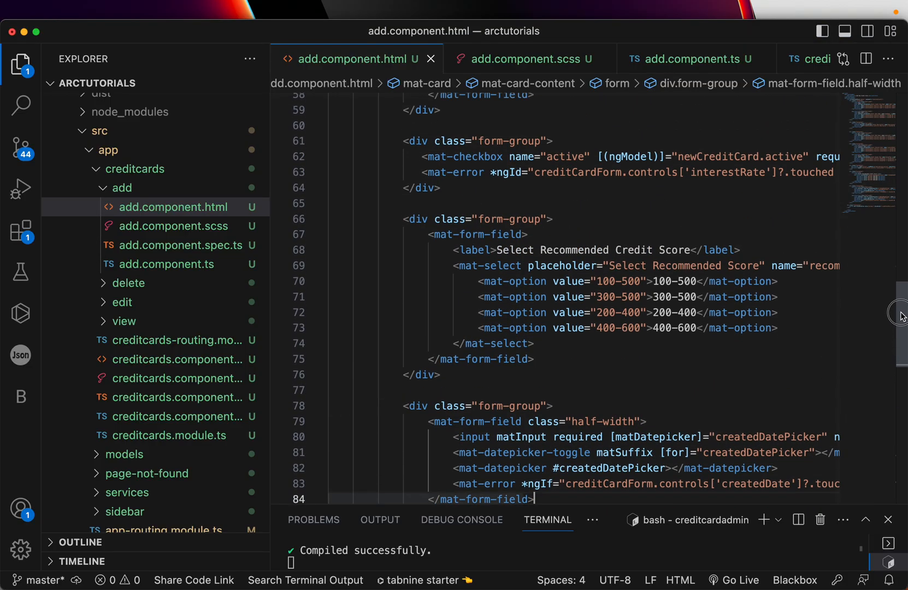
- Add class="full-width" to the credit score field, then touch Name and Bank Name to show required errors
{"action": "type", "text": "class="}
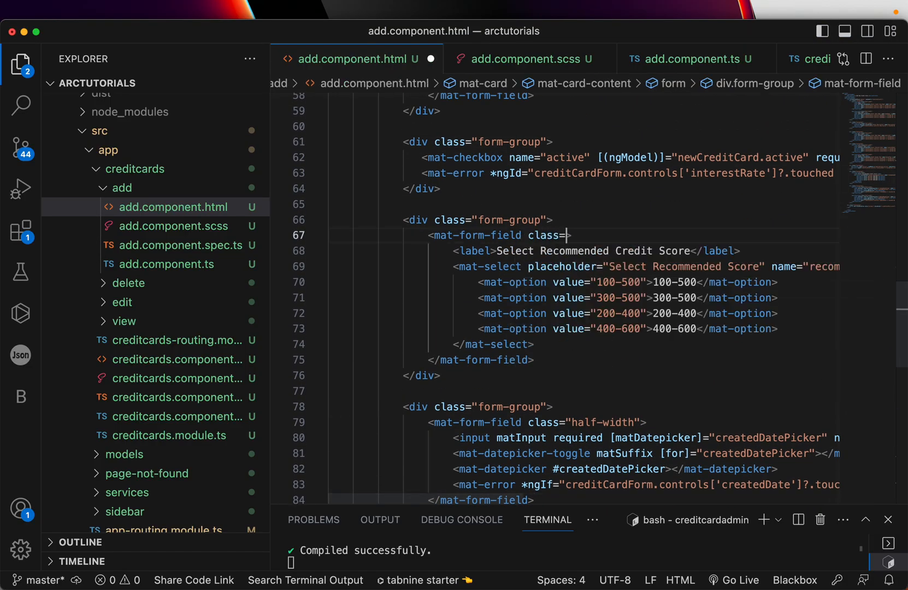
{"action": "type", "text": "full-width"}
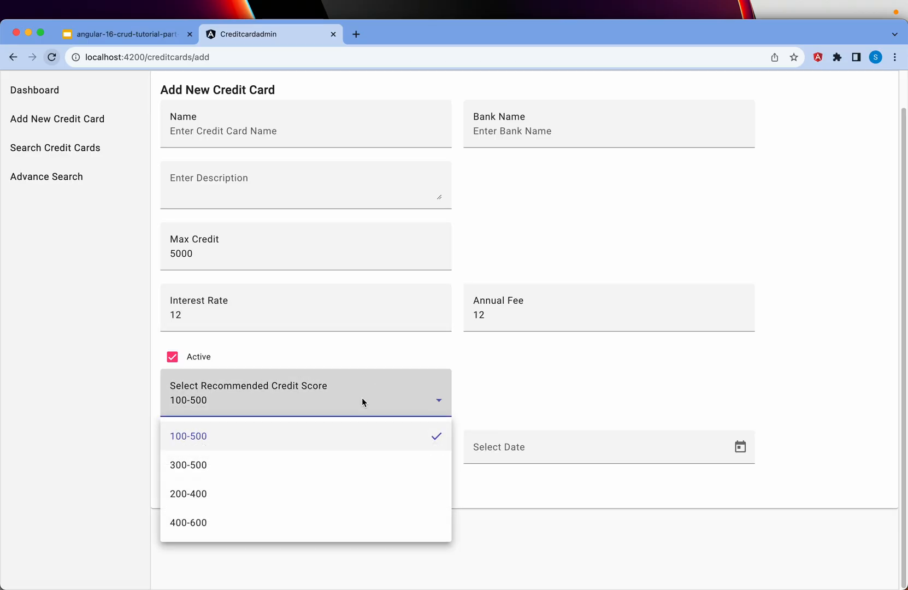
{"action": "left_click", "coordinate": [188, 436]}
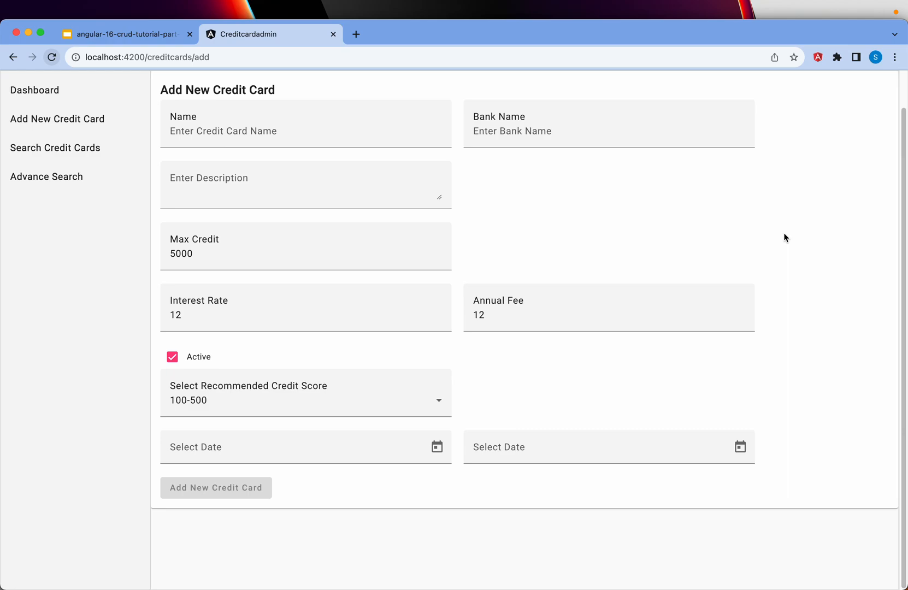
{"action": "mouse_move", "coordinate": [625, 195]}
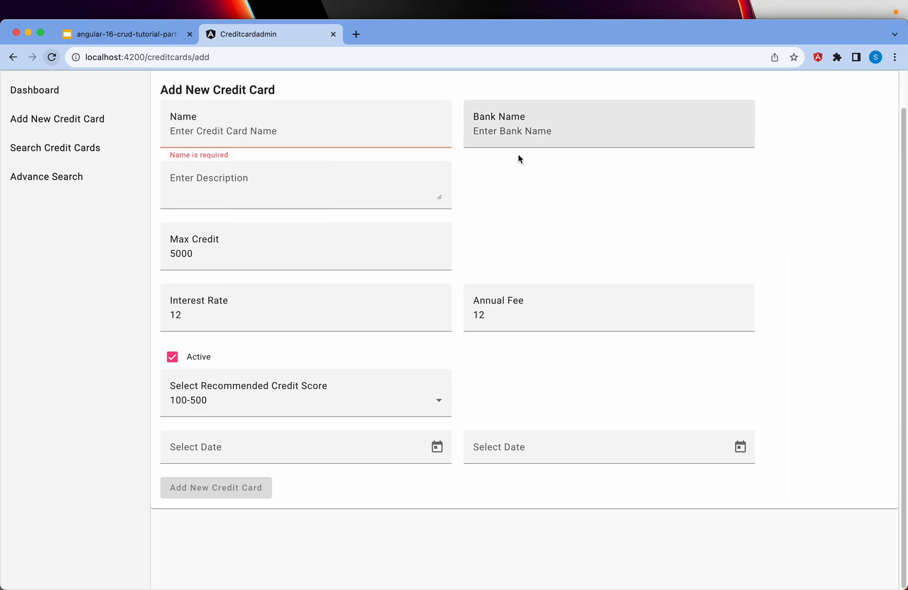
{"action": "left_click", "coordinate": [607, 131]}
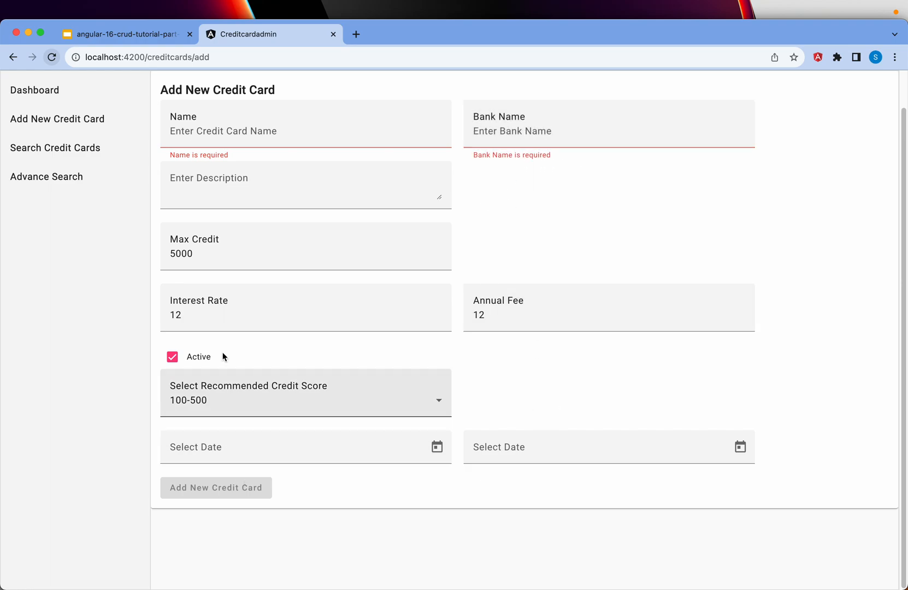
{"action": "mouse_move", "coordinate": [744, 259]}
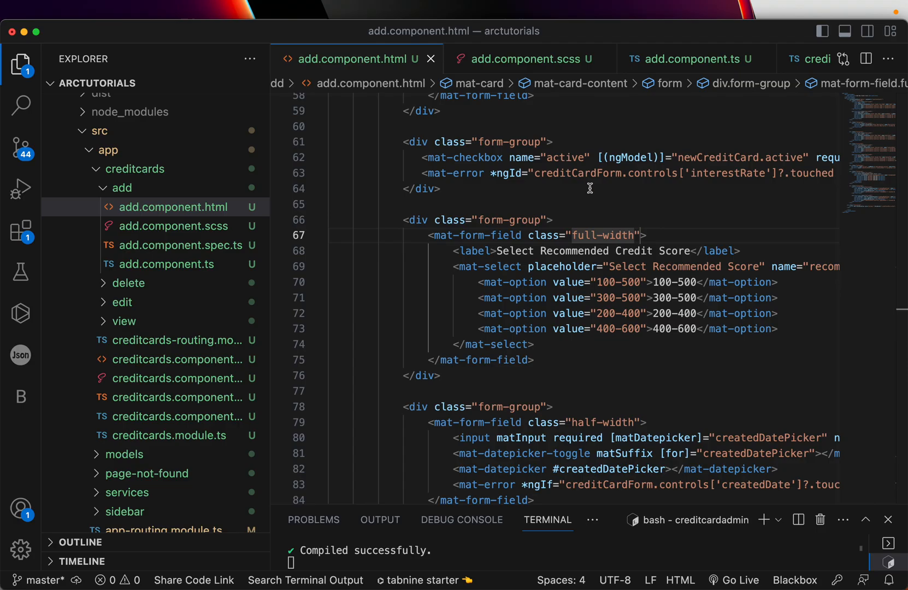
- In add.component.ts, import CreditcardsService from the services folder
{"action": "left_click", "coordinate": [694, 59]}
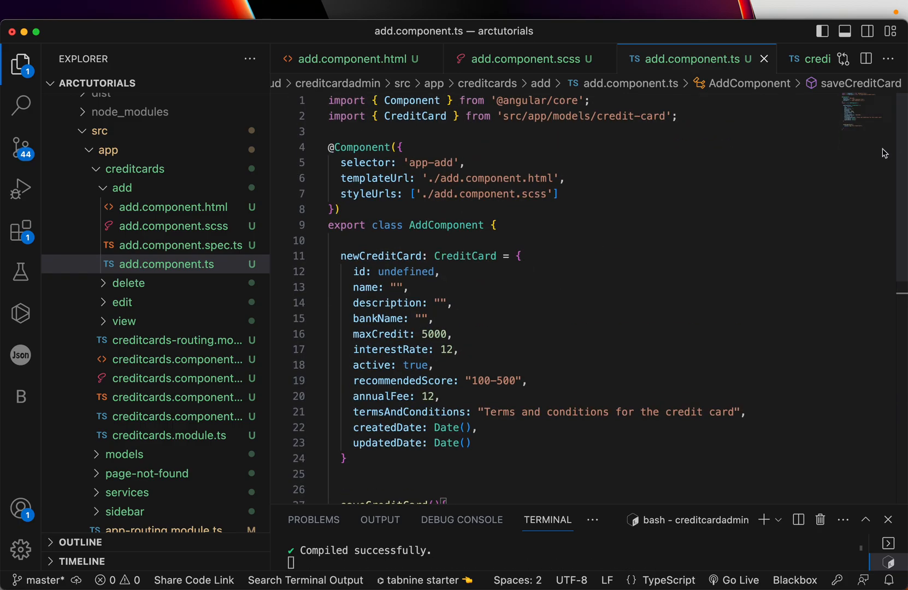
{"action": "type", "text": "import"}
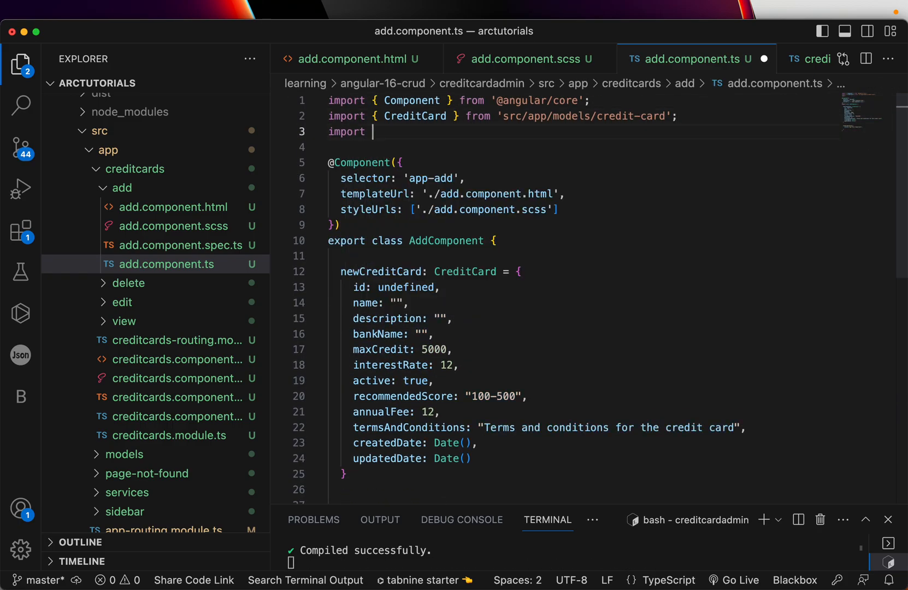
{"action": "type", "text": "{ CreditcardsService } from 'src/app/services/creditcards.service';"}
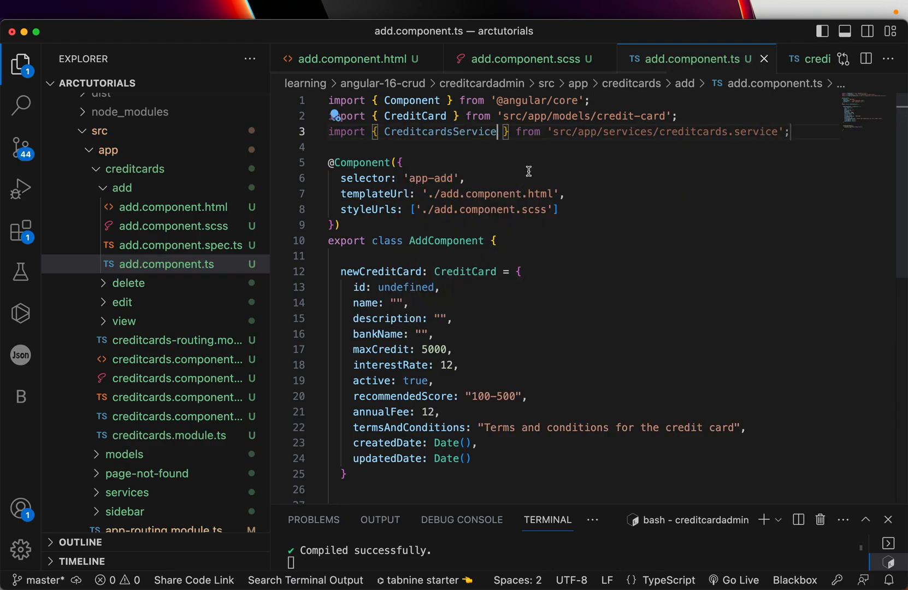
{"action": "double_click", "coordinate": [439, 132]}
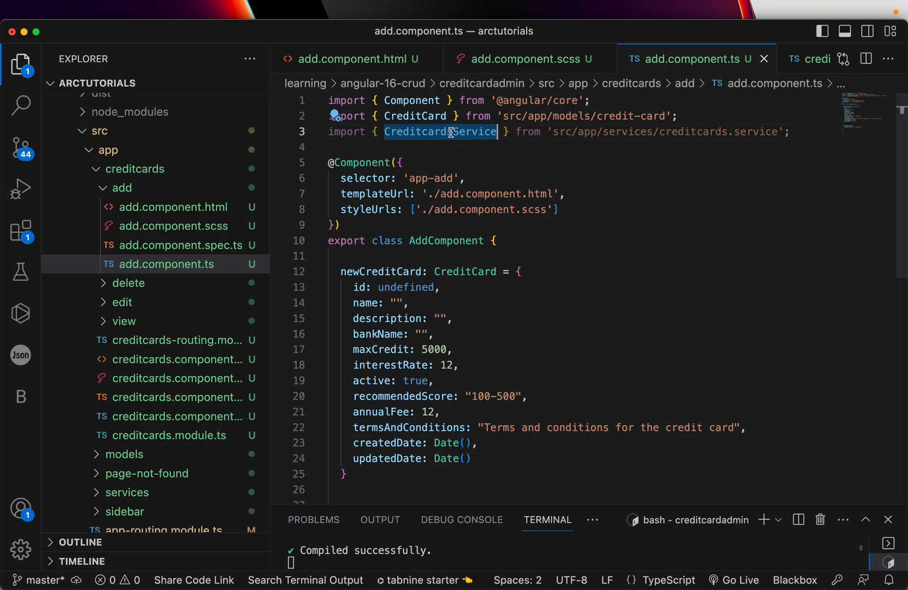
- Write constructor(private creditcardsService: CreditcardsService){} to inject the service
{"action": "type", "text": "constructor(priva"}
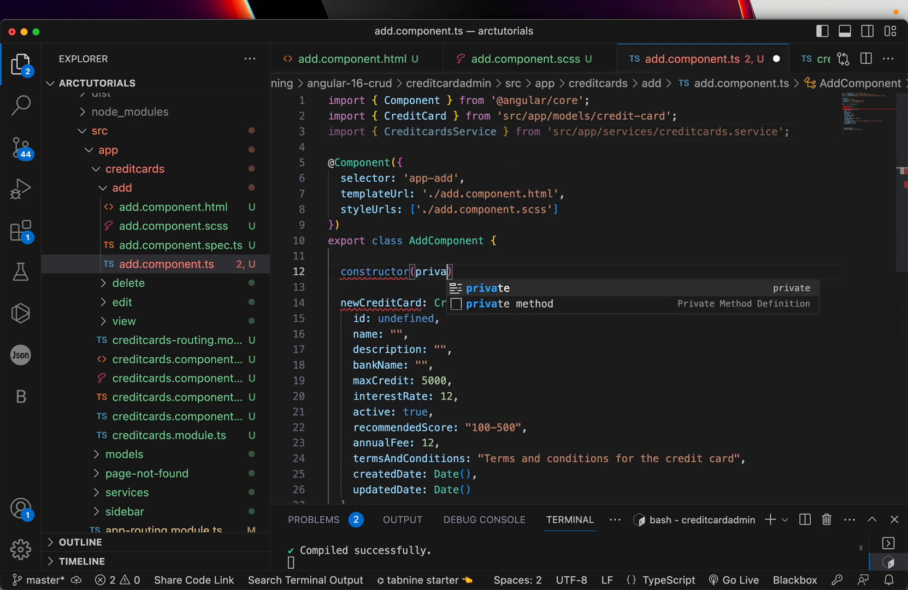
{"action": "type", "text": "CreditcardsService:CreditcardsService"}
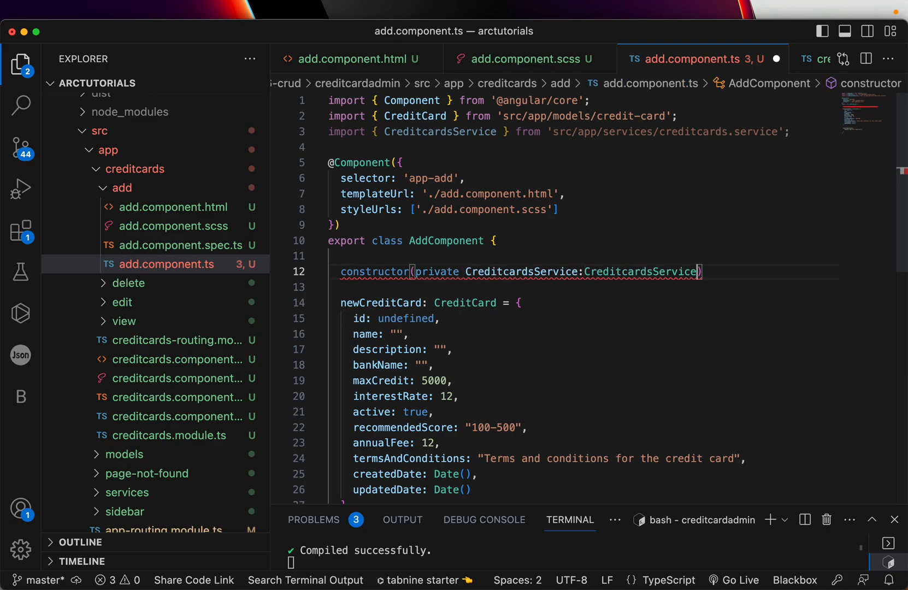
{"action": "type", "text": "{"}
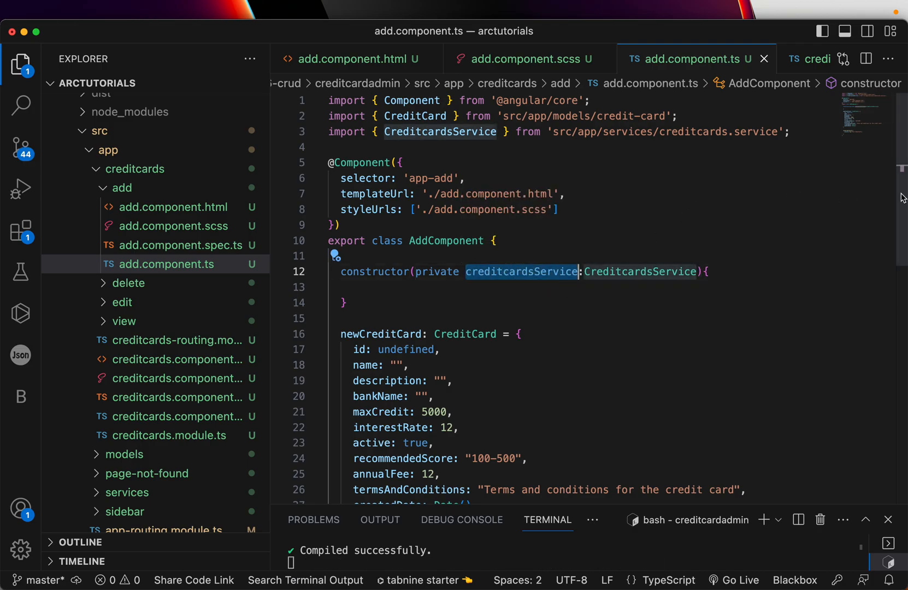
{"action": "scroll", "scroll_direction": "down", "scroll_amount": 3}
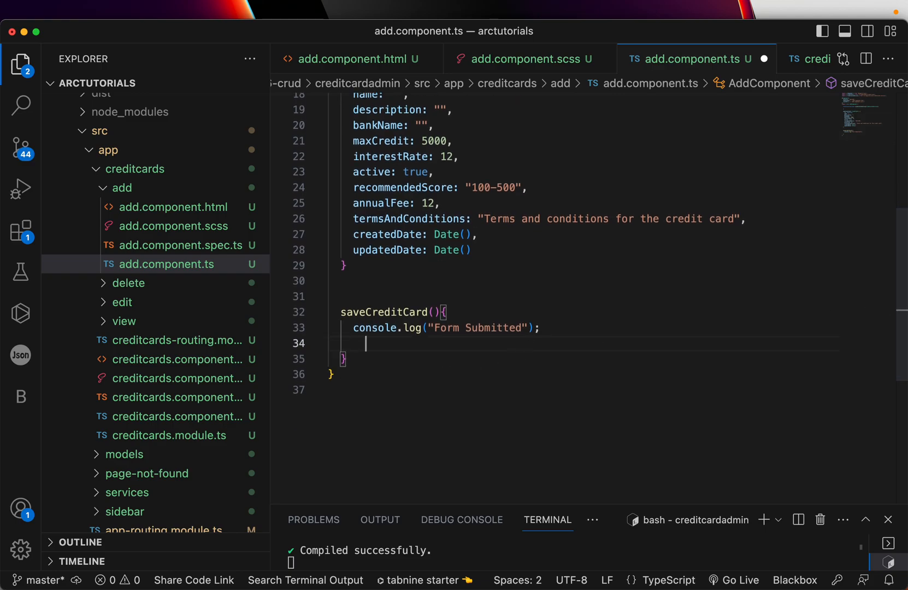
- Call this.creditcardsService.createCreditCard(this.newCreditCard).subscribe(data => { alert("") }) in saveCreditCard
{"action": "type", "text": "this."}
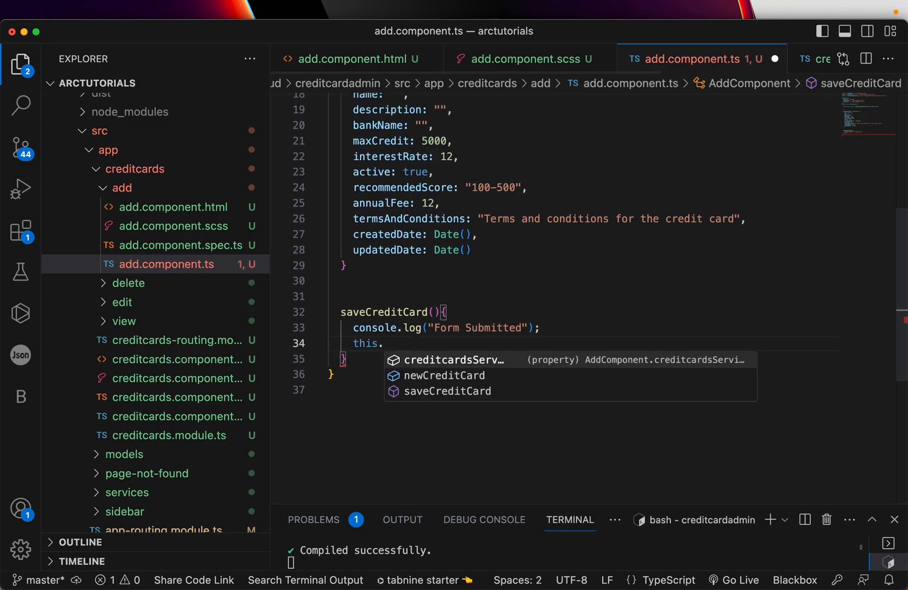
{"action": "type", "text": "creditcardsService.createCreditCard("}
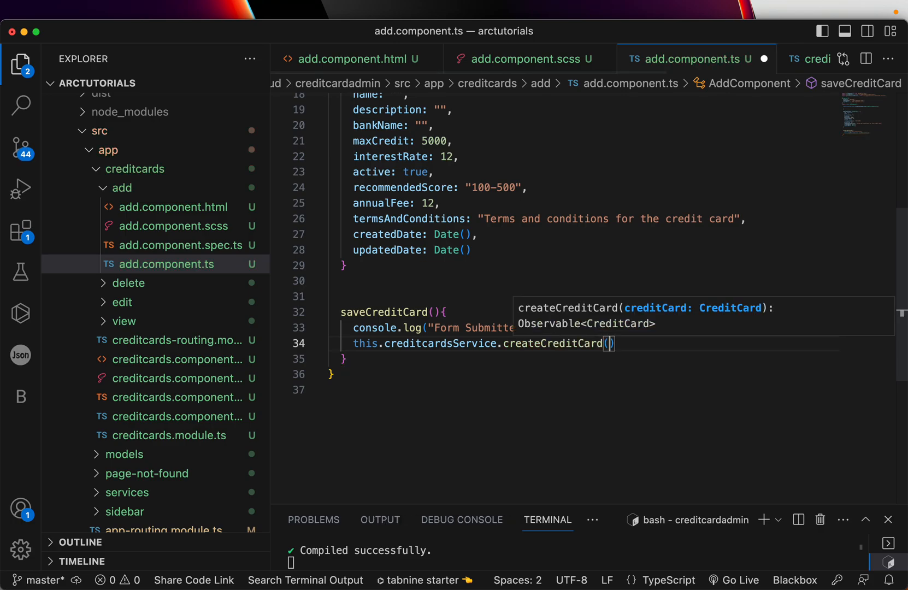
{"action": "type", "text": "this.newCreditCard"}
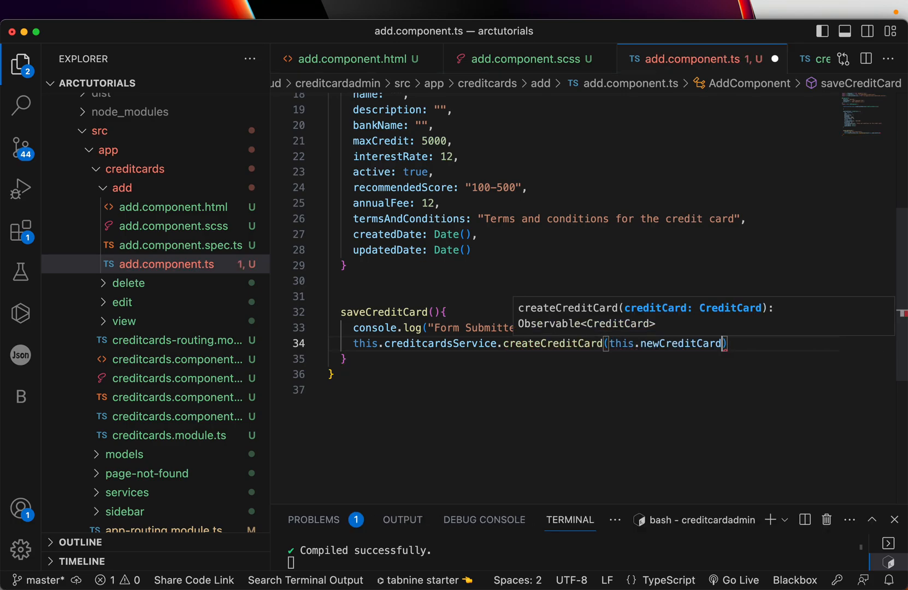
{"action": "type", "text": ".subscribe"}
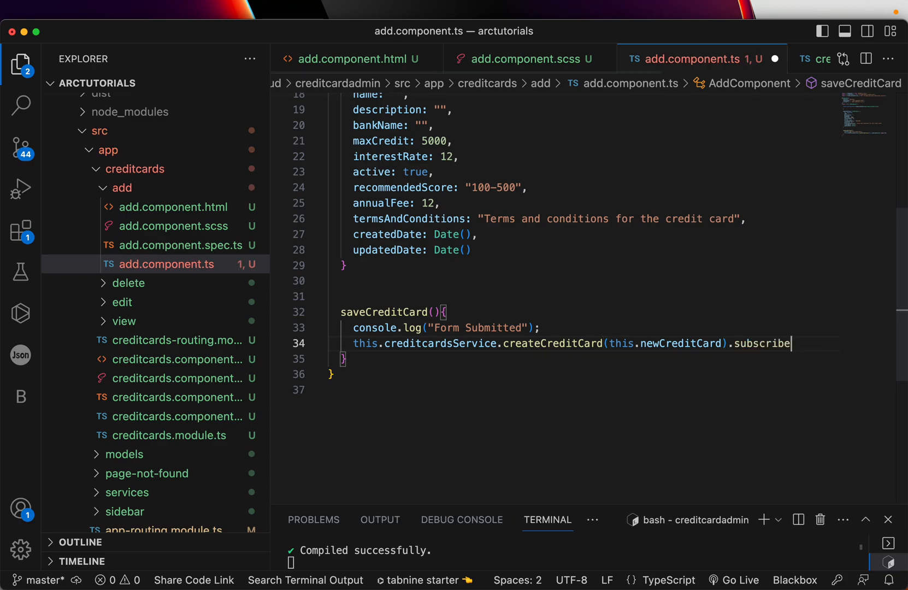
{"action": "type", "text": "(data => {"}
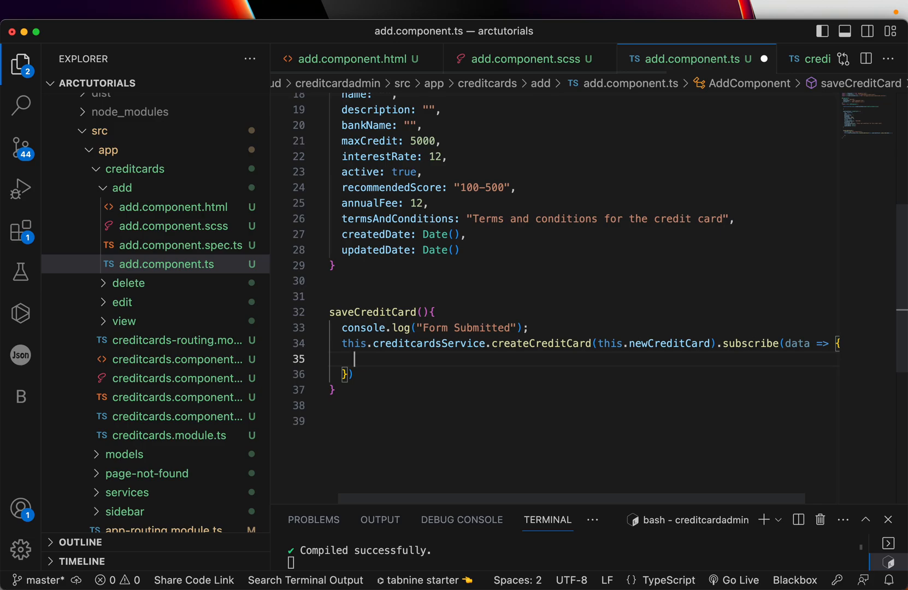
{"action": "type", "text": "alert("}
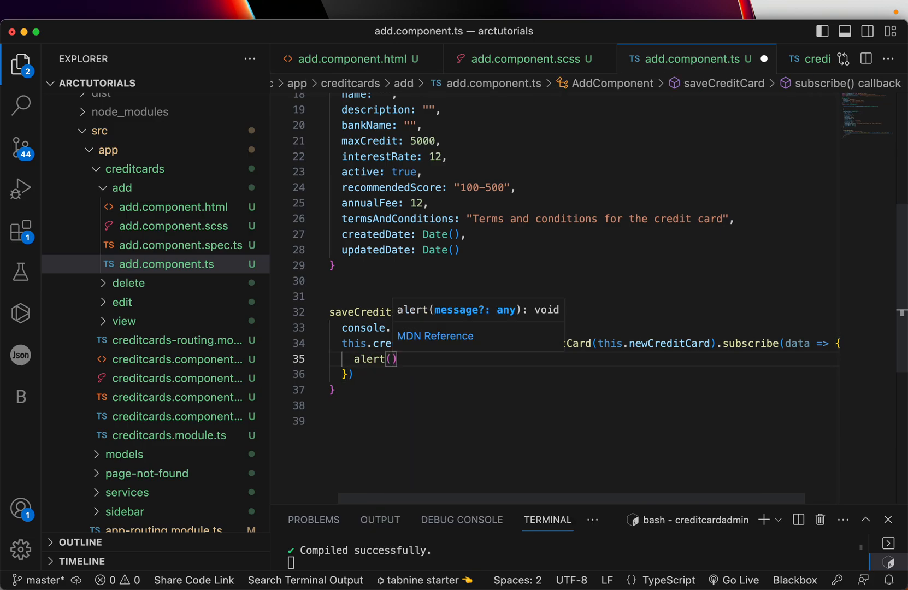
{"action": "type", "text": "\"\""}
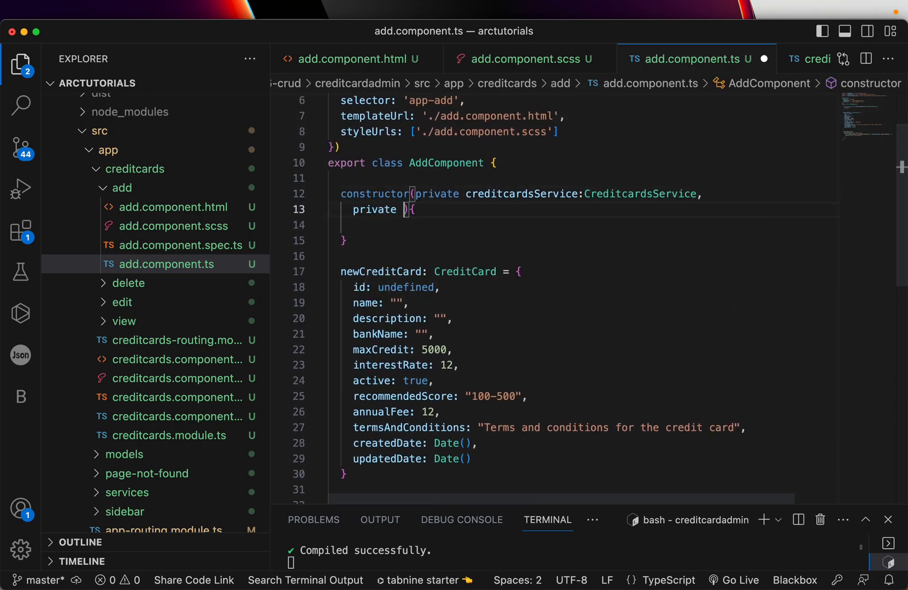
- Add private router: Router as a second constructor parameter
{"action": "type", "text": "rout"}
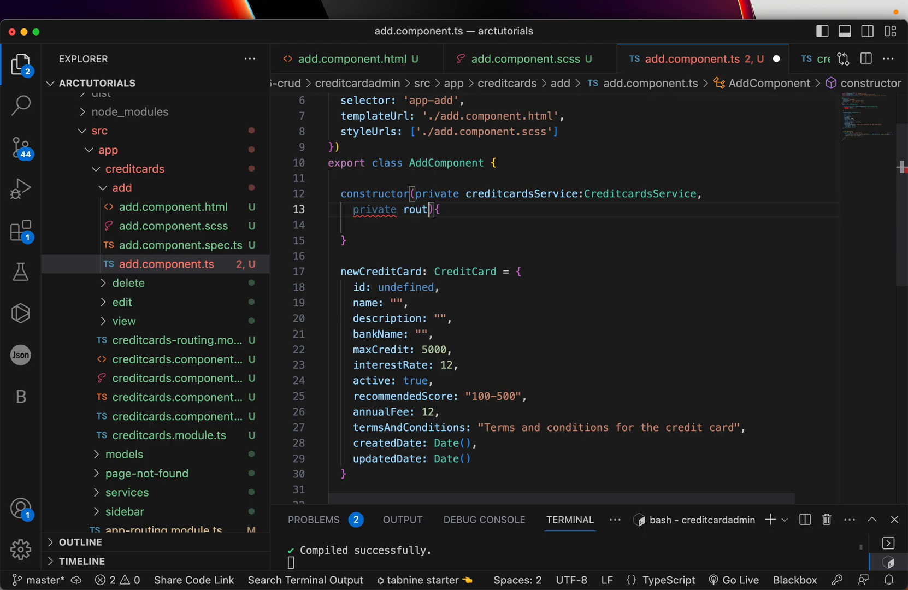
{"action": "type", "text": "er: Router"}
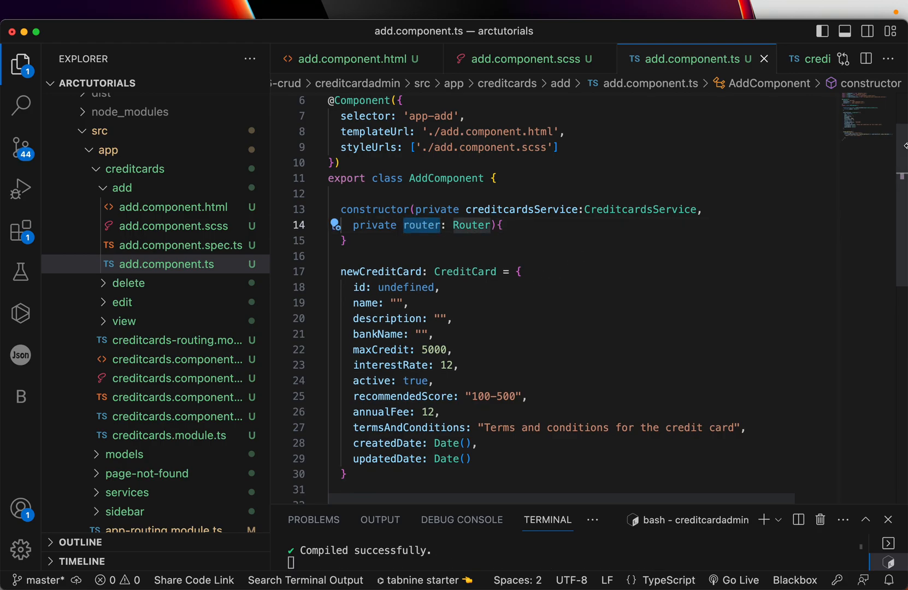
{"action": "scroll", "scroll_direction": "down", "scroll_amount": 3}
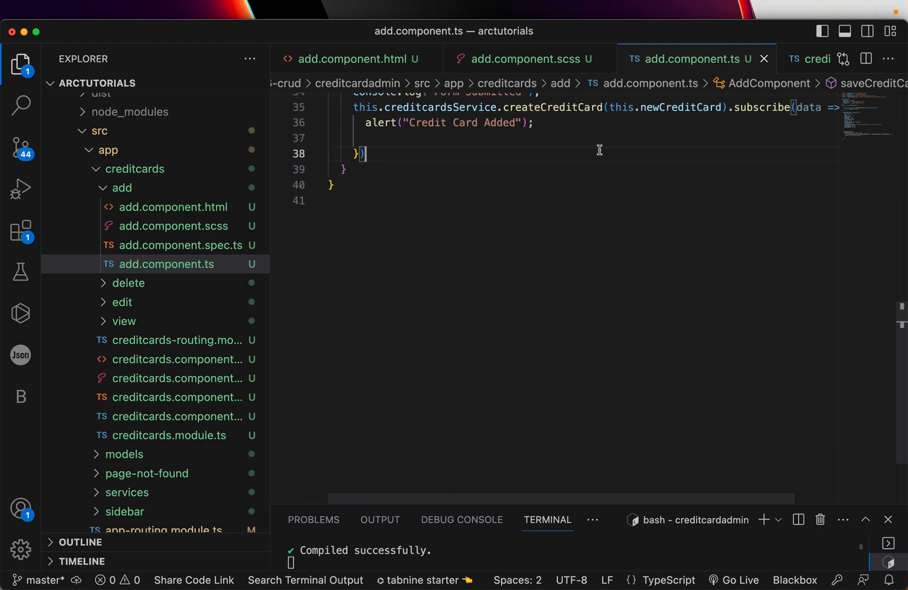
- In the subscribe callback, add this.router.navigate(['creditcards']) after the alert
{"action": "type", "text": "this."}
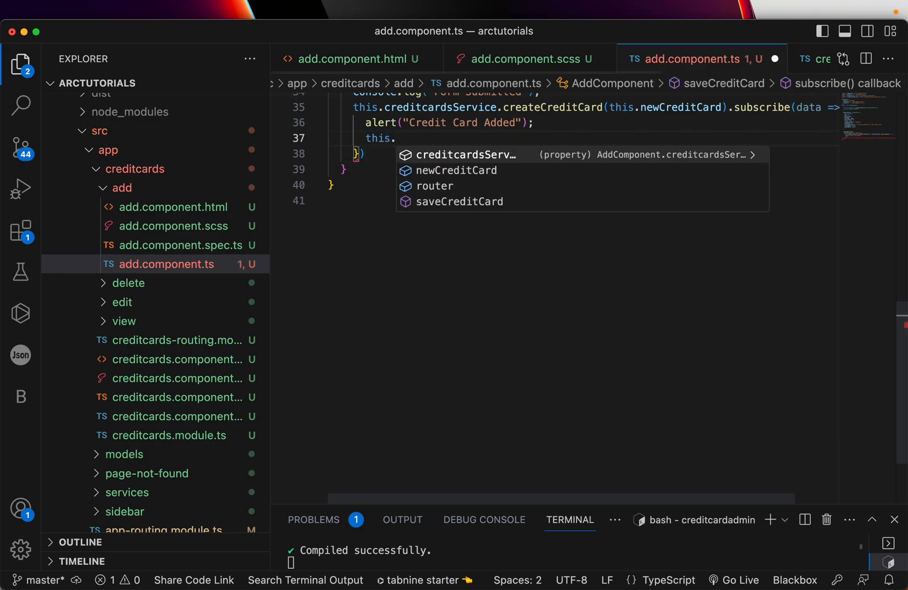
{"action": "type", "text": "router.navigate('"}
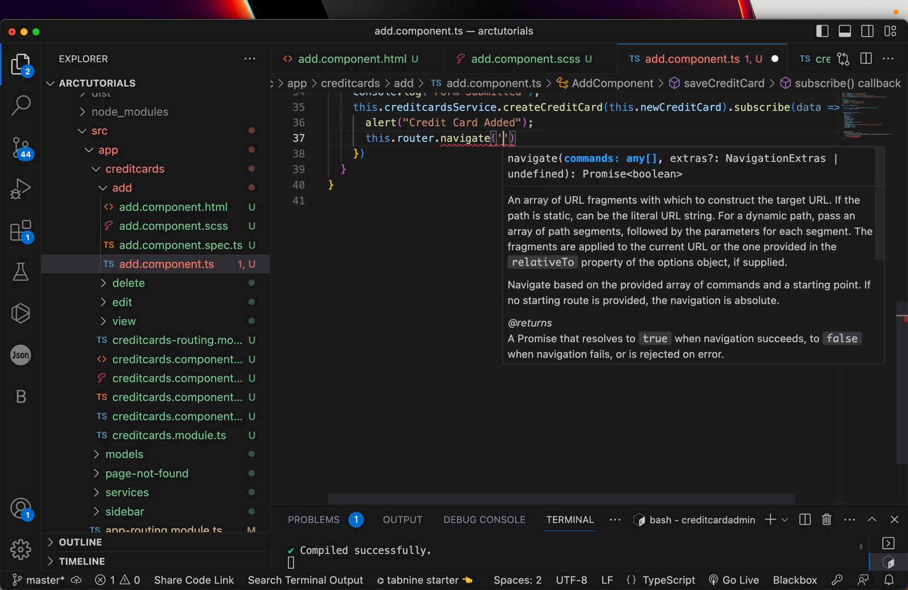
{"action": "type", "text": "creditcards"}
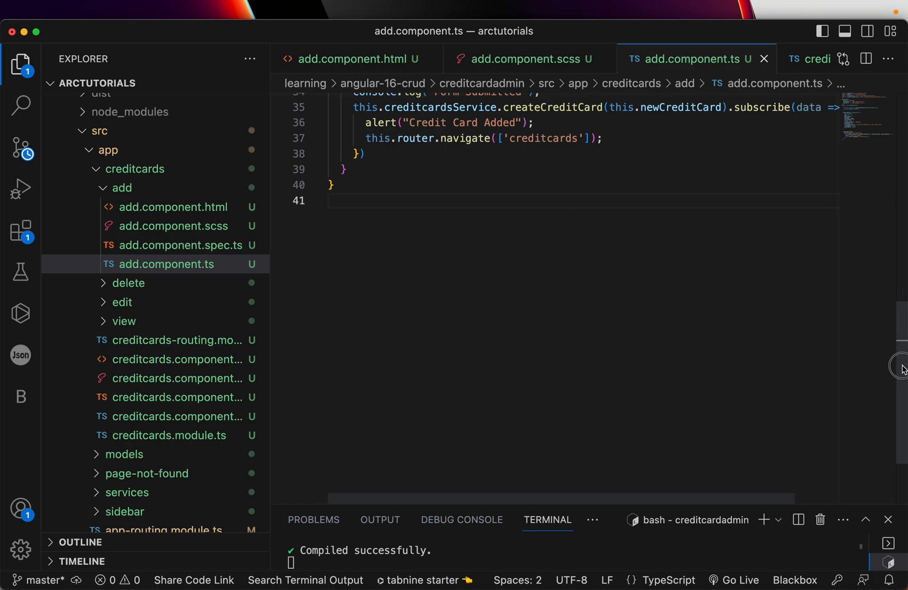
{"action": "scroll", "scroll_direction": "up", "scroll_amount": 3}
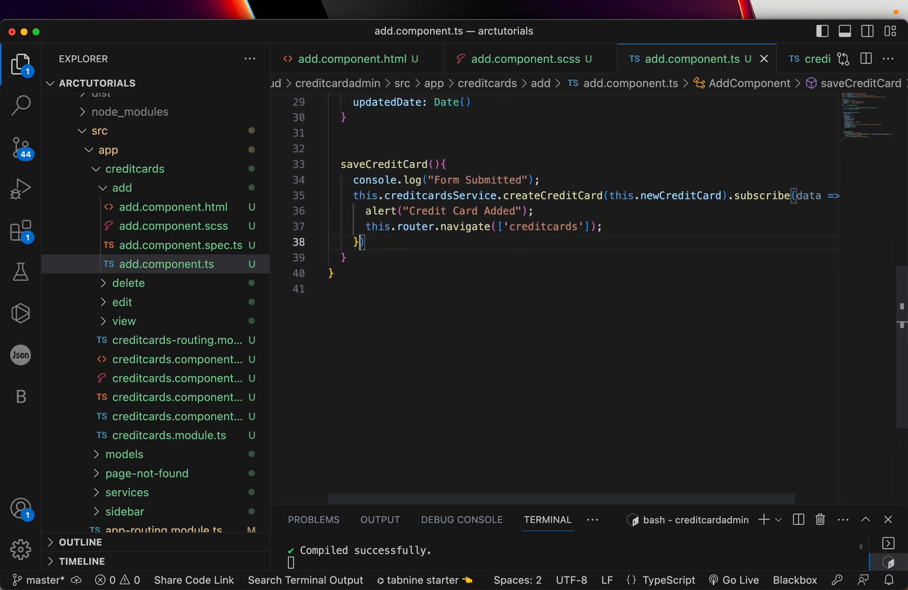
{"action": "mouse_move", "coordinate": [596, 249]}
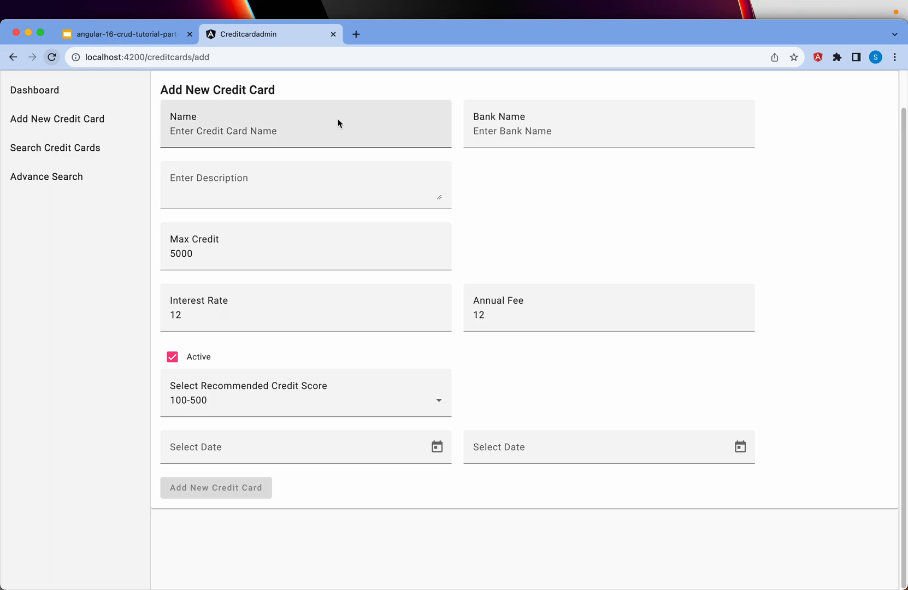
- Enter the Platinum Card name, test description, 10000 credit, rate 153 and fee 203
{"action": "left_click", "coordinate": [304, 131]}
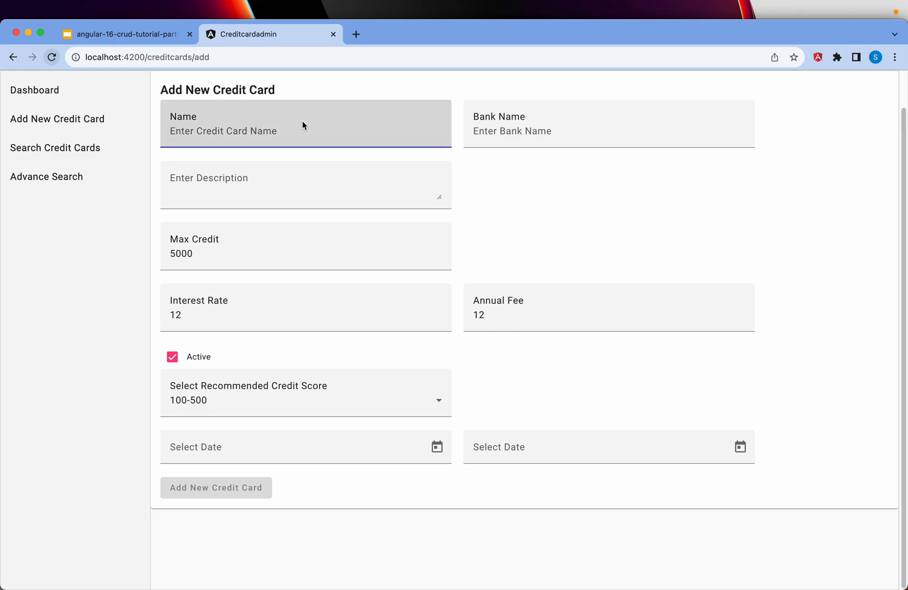
{"action": "type", "text": "Platinuim"}
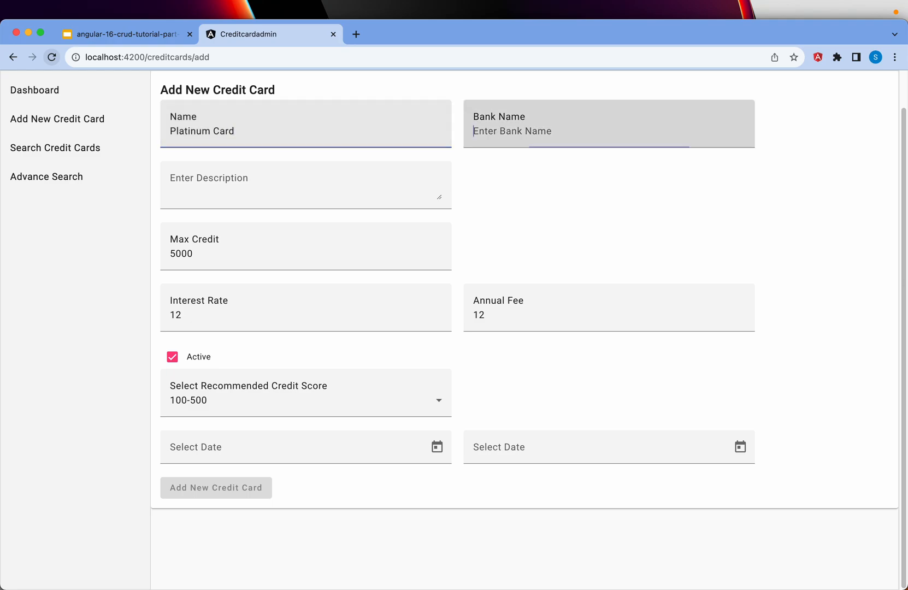
{"action": "type", "text": "ARC Bank"}
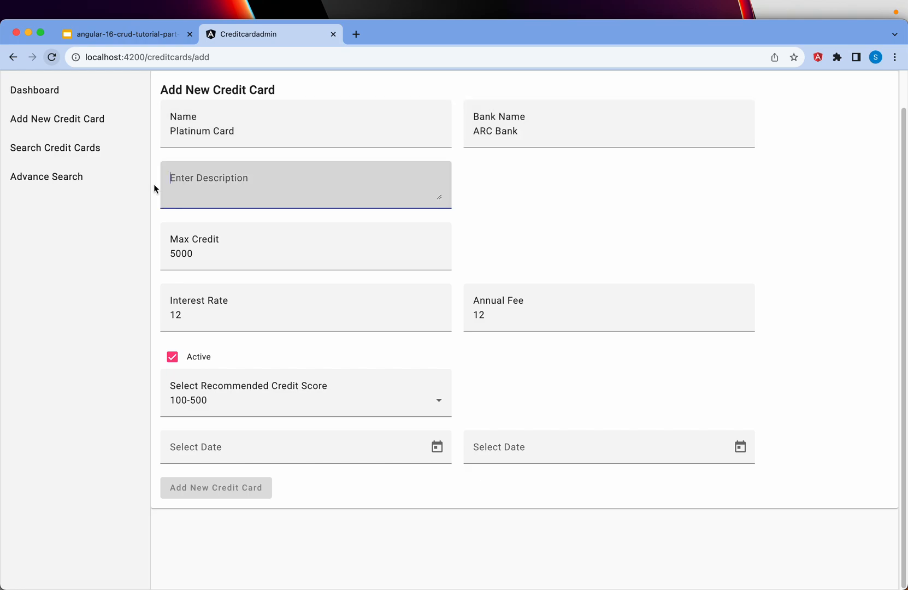
{"action": "type", "text": "This si"}
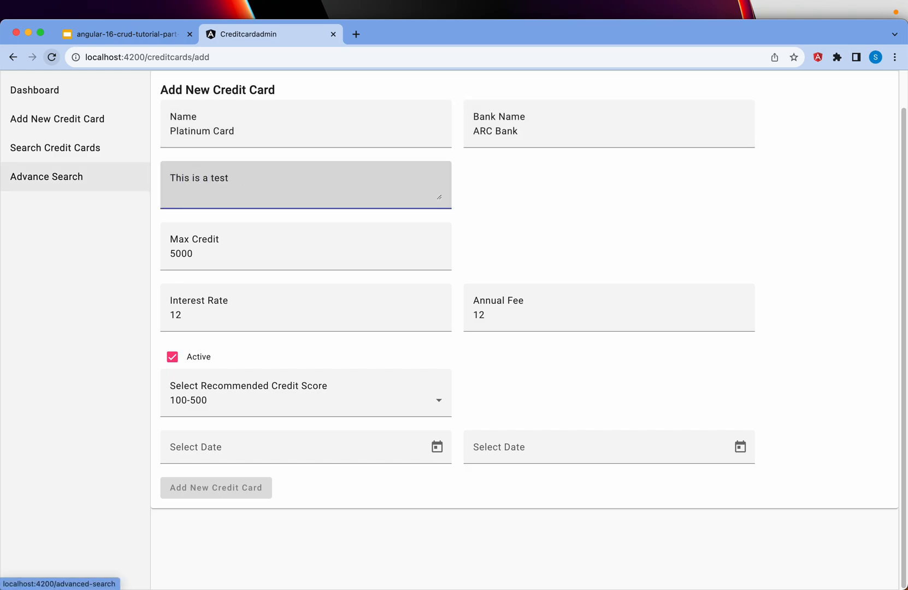
{"action": "type", "text": "crdit card"}
{"action": "left_click", "coordinate": [306, 307]}
{"action": "type", "text": "15"}
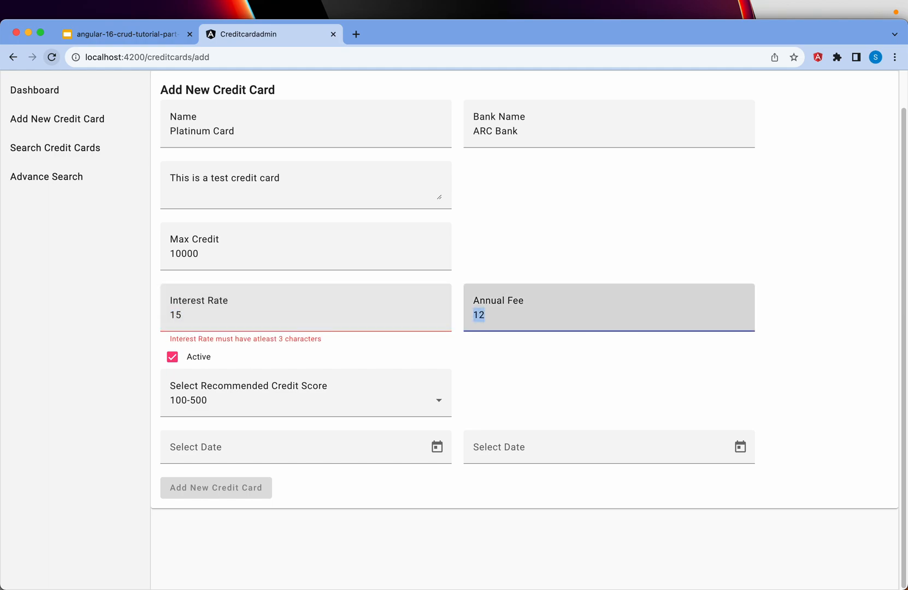
{"action": "type", "text": "20"}
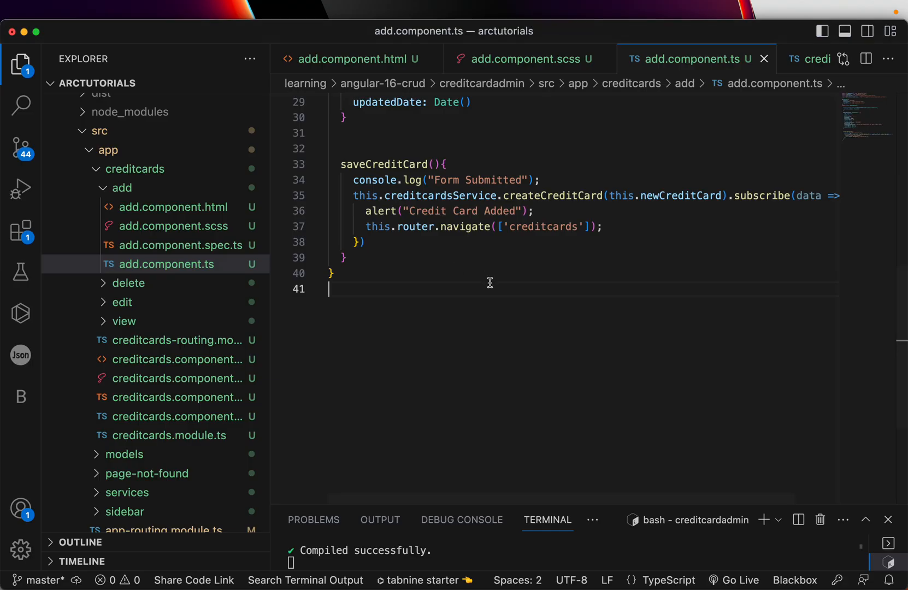
- Choose credit score 300-500 and pick dates 10/18 and 10/19/2023
{"action": "left_click", "coordinate": [353, 59]}
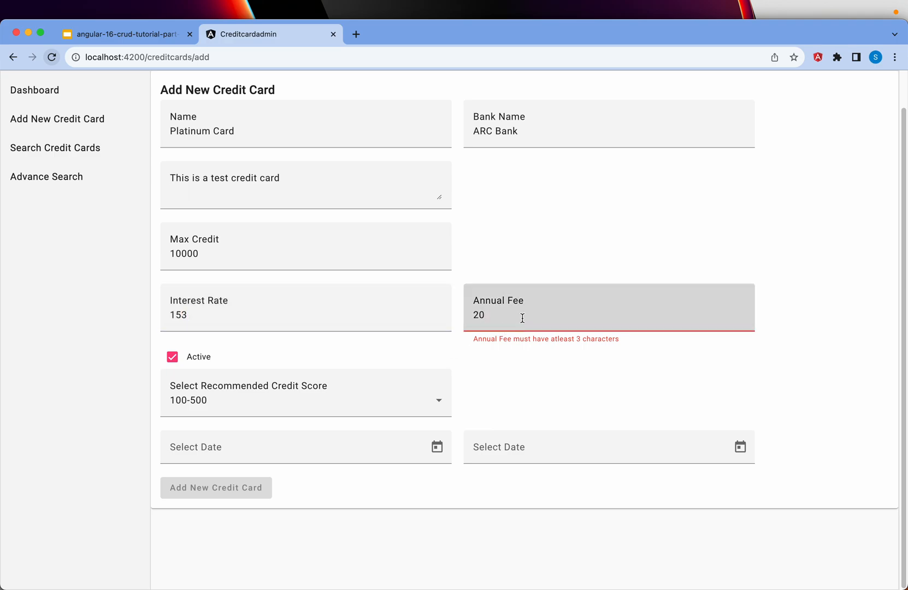
{"action": "left_click", "coordinate": [302, 392]}
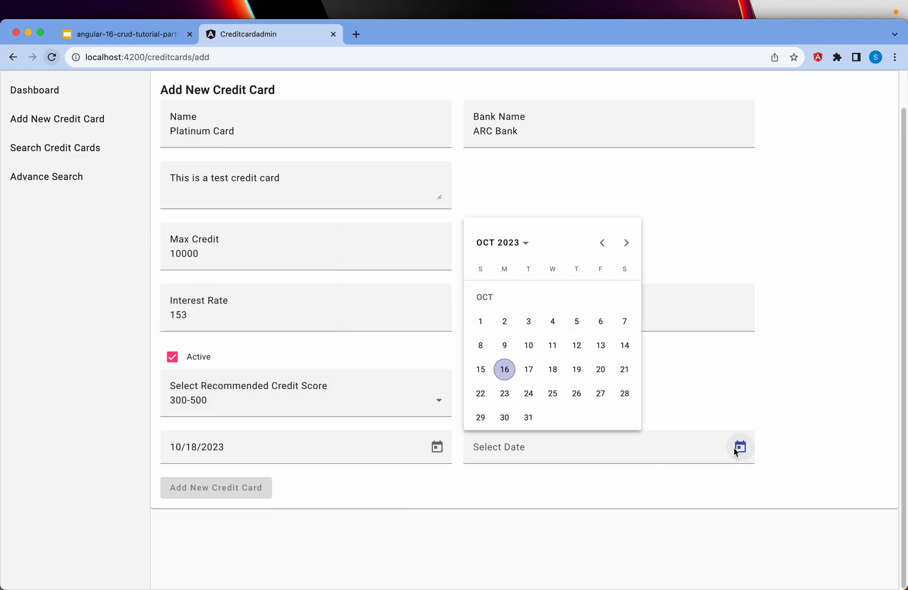
{"action": "left_click", "coordinate": [576, 370]}
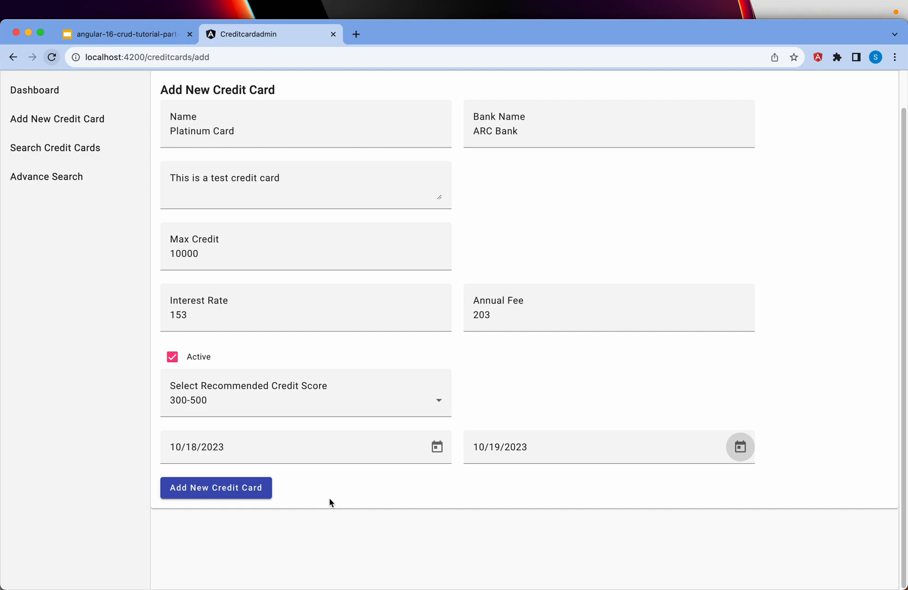
{"action": "mouse_move", "coordinate": [902, 203]}
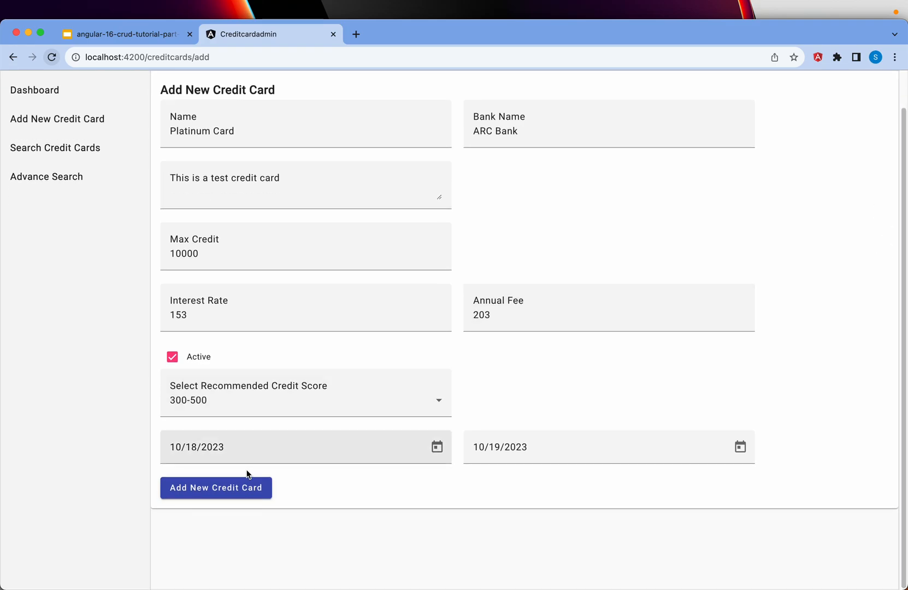
- Submit the card, dismiss the Credit Card Added alert, and show 20 per page to see Platinum Card as row 17
{"action": "left_click", "coordinate": [215, 488]}
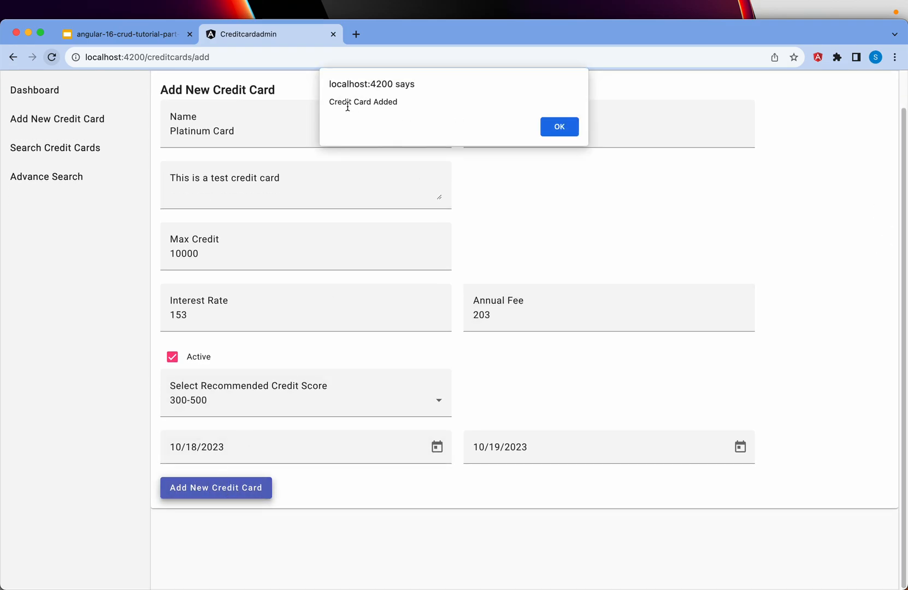
{"action": "left_click", "coordinate": [557, 126]}
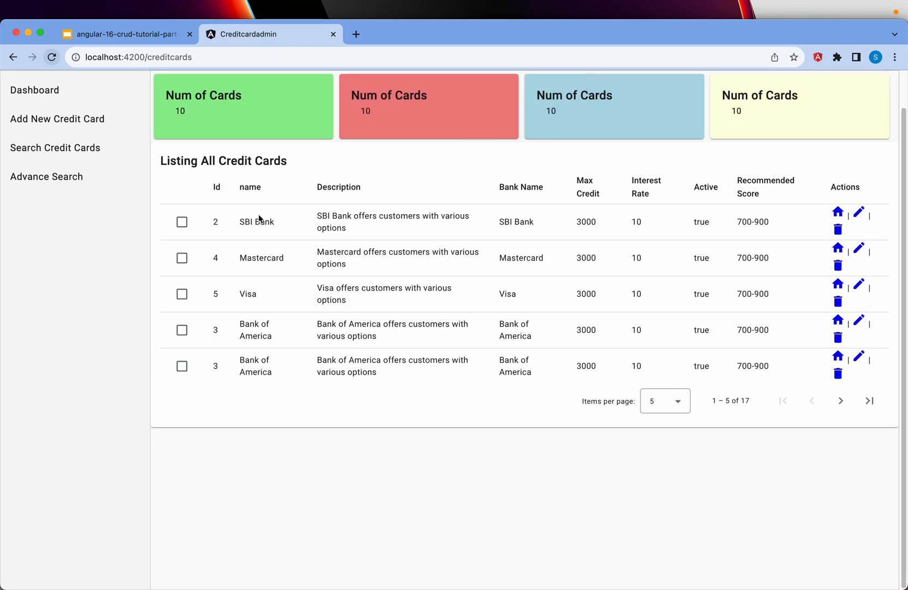
{"action": "mouse_move", "coordinate": [707, 429]}
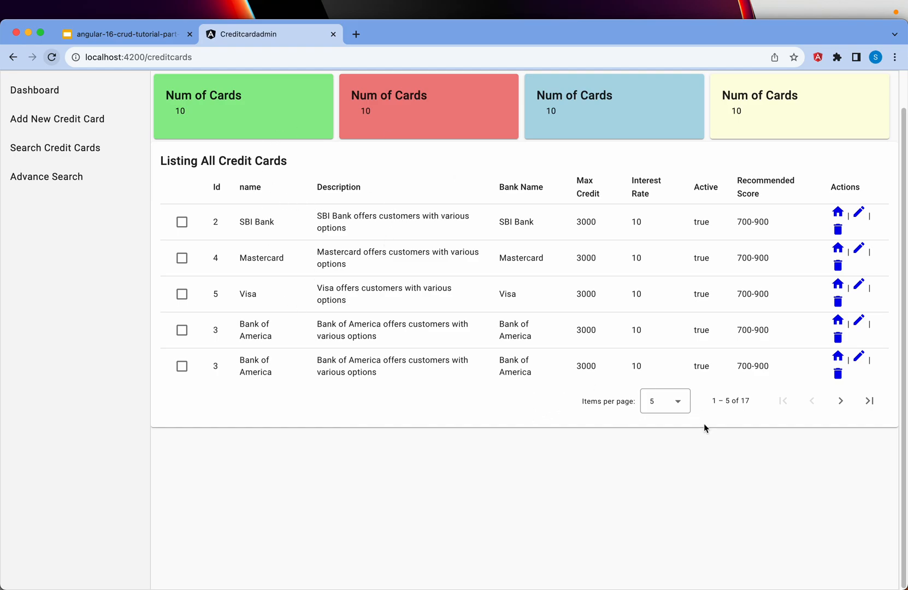
{"action": "left_click", "coordinate": [665, 401]}
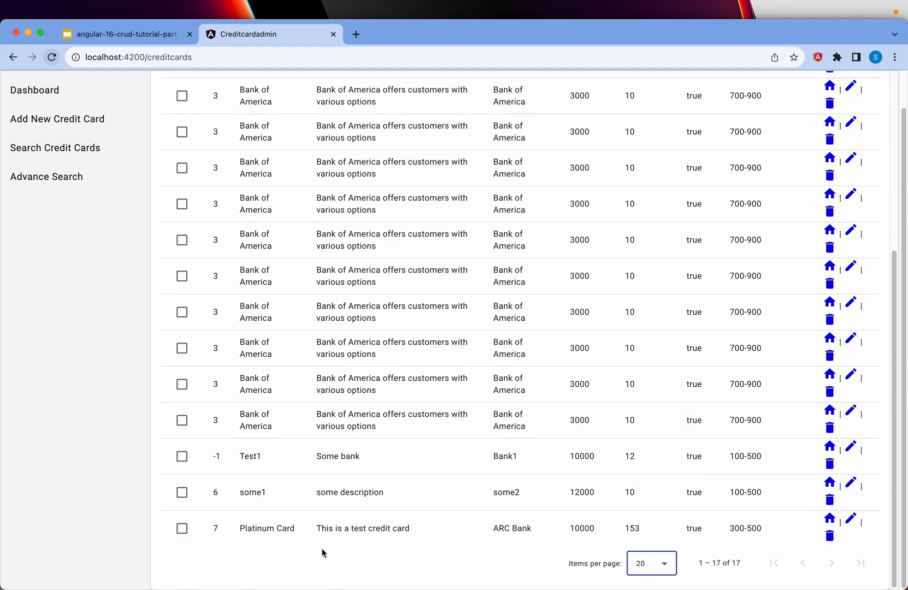
{"action": "left_click_drag", "start_coordinate": [240, 528], "coordinate": [619, 528]}
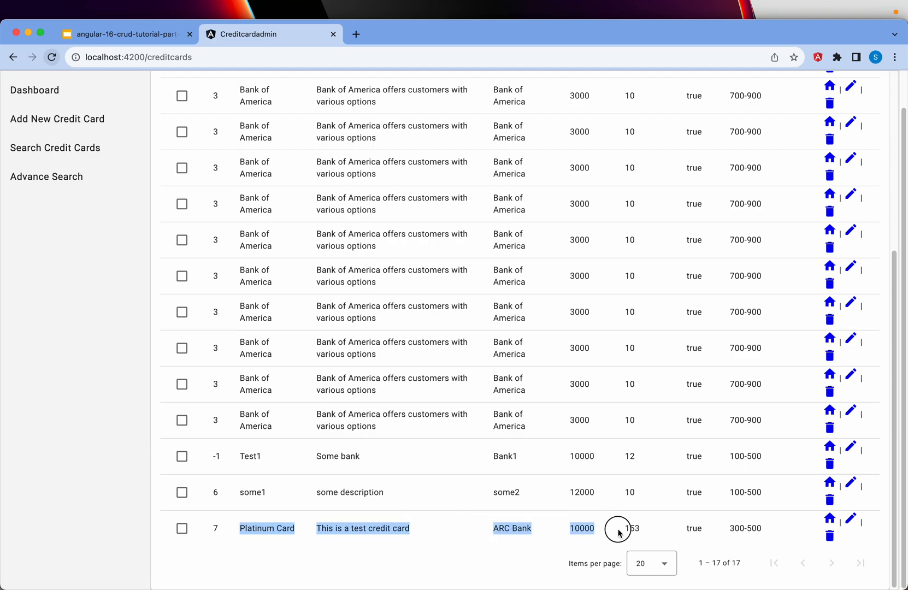
{"action": "left_click", "coordinate": [276, 541]}
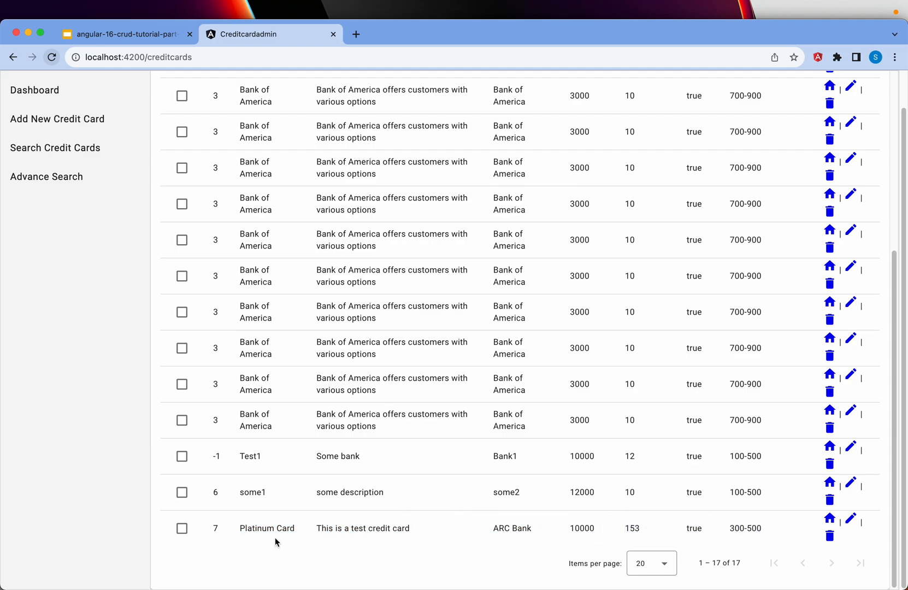
{"action": "mouse_move", "coordinate": [534, 533]}
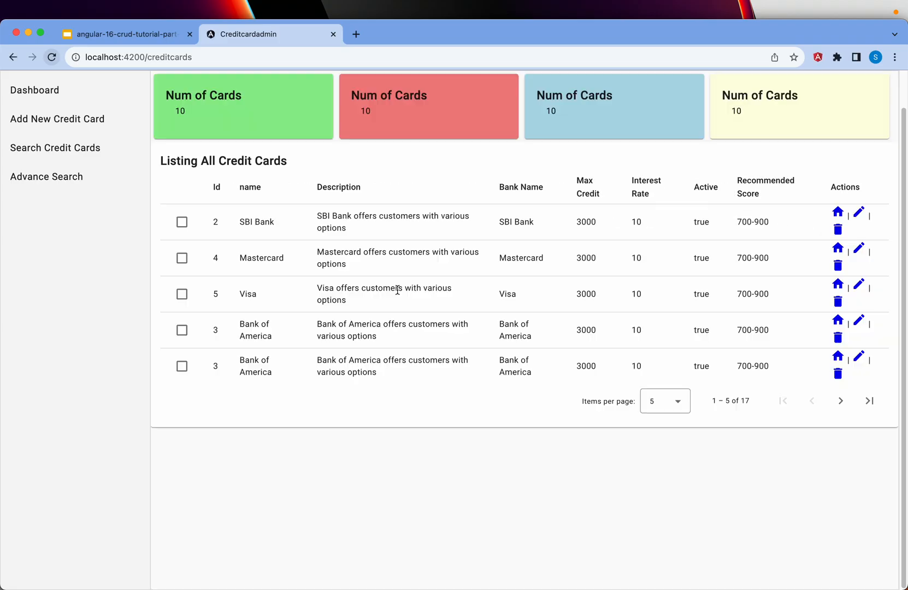
- On a blank add form, trigger Name, Description and created-date errors, toggle Active, then show the Thank you slide
{"action": "left_click", "coordinate": [57, 119]}
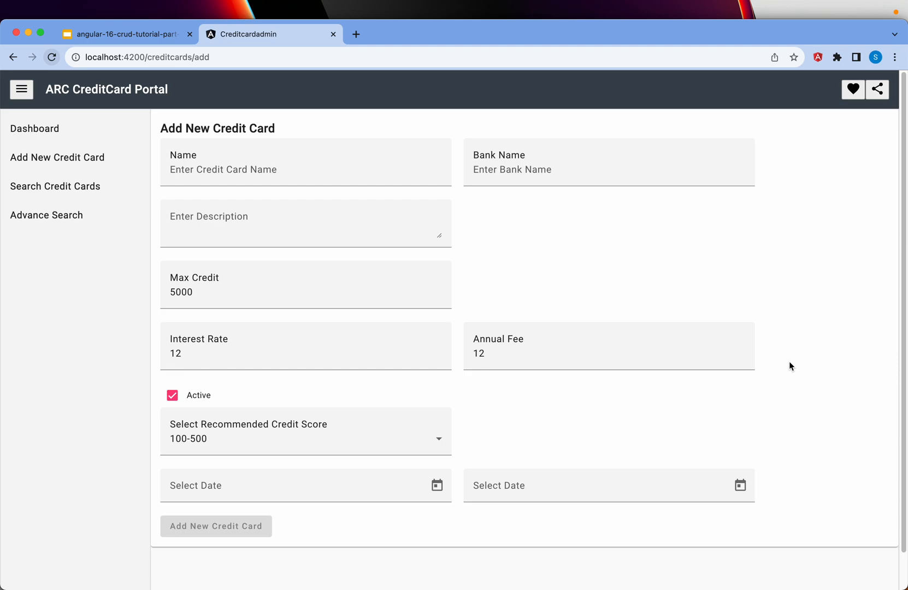
{"action": "left_click", "coordinate": [305, 170]}
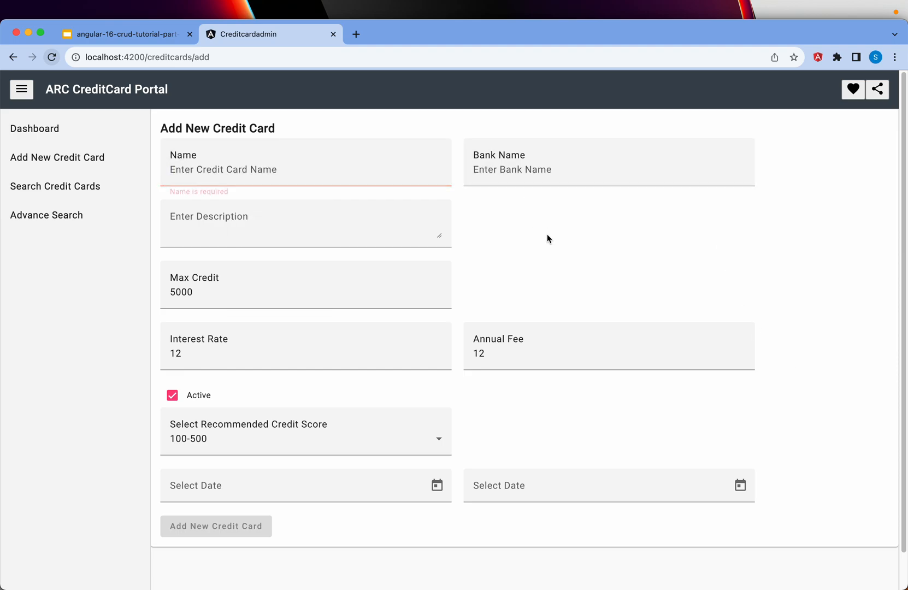
{"action": "left_click", "coordinate": [305, 224]}
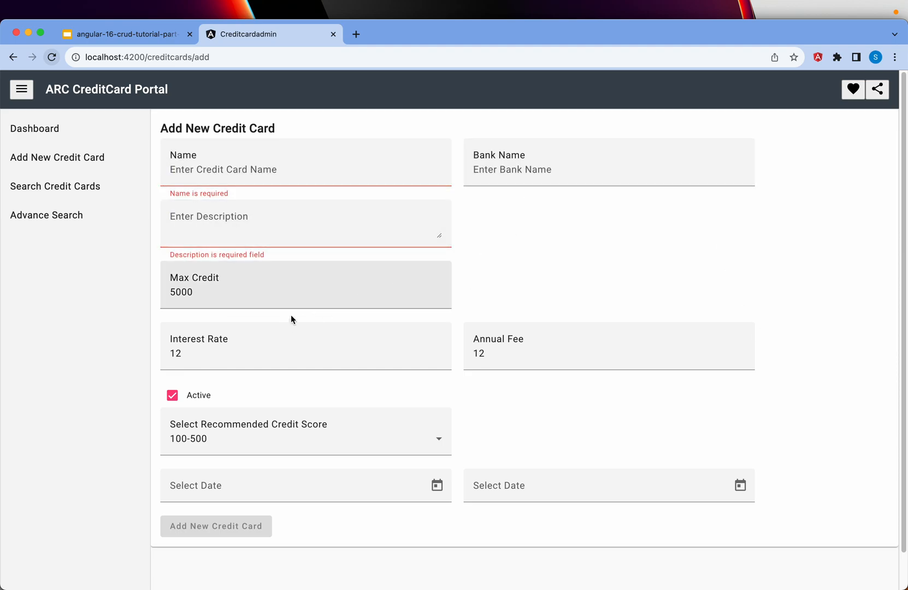
{"action": "left_click", "coordinate": [305, 432]}
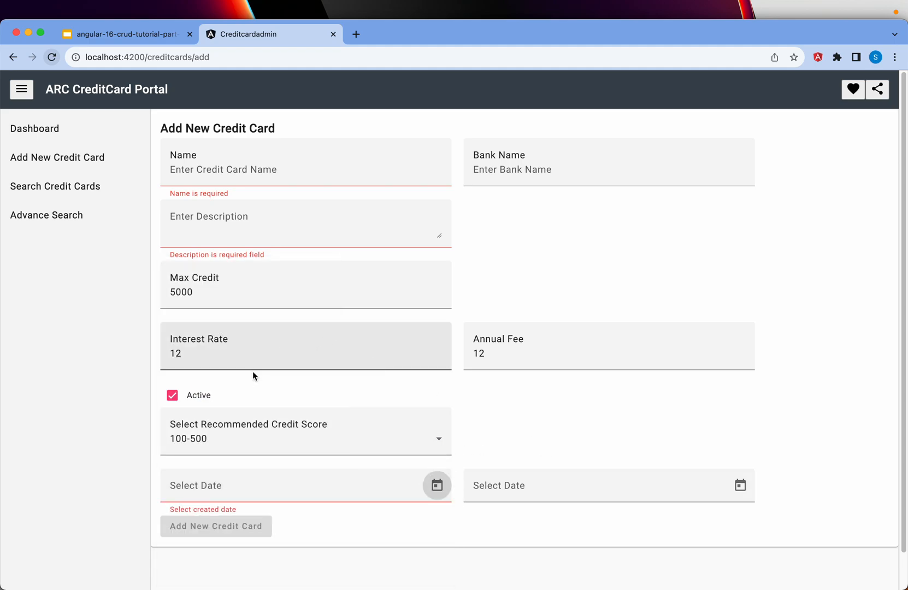
{"action": "left_click", "coordinate": [172, 395]}
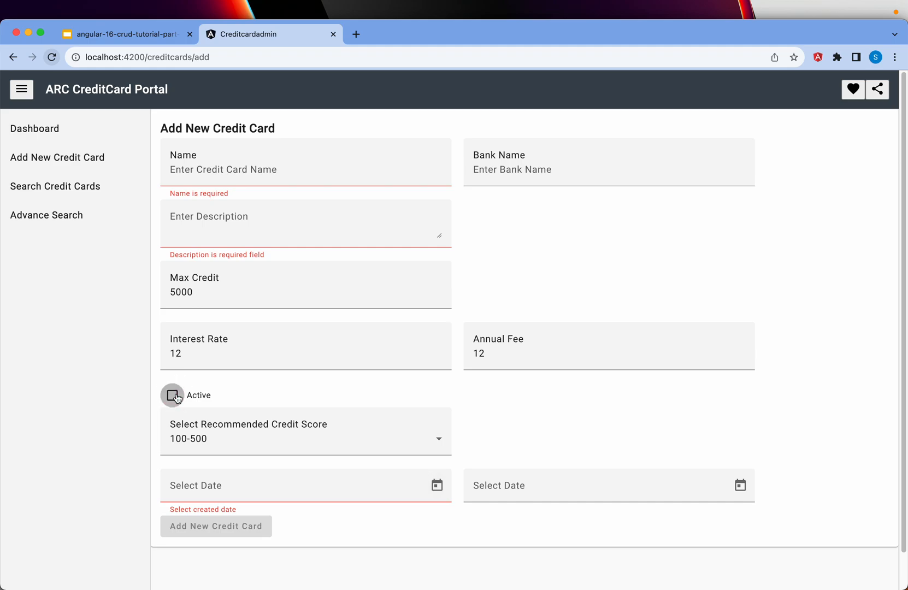
{"action": "left_click", "coordinate": [171, 395]}
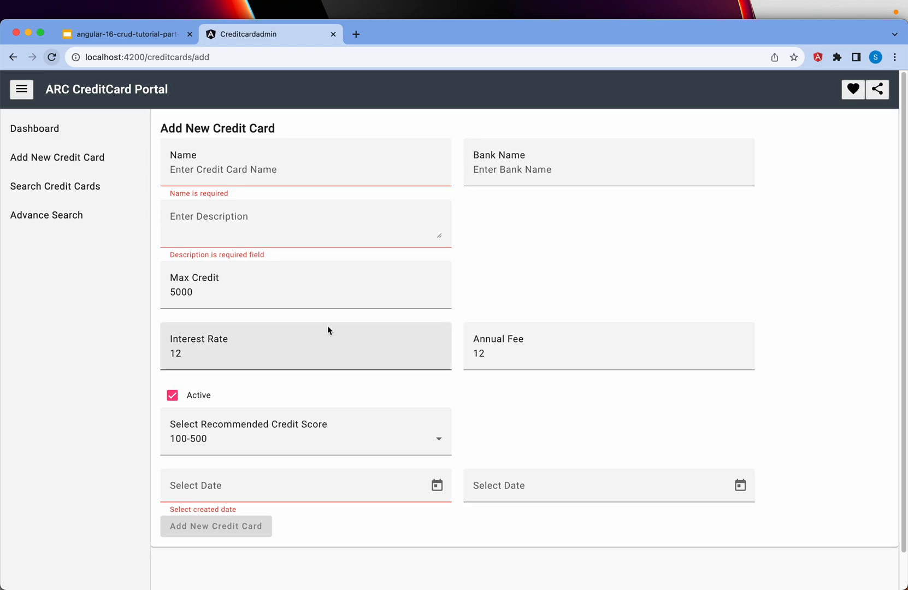
{"action": "left_click", "coordinate": [125, 34]}
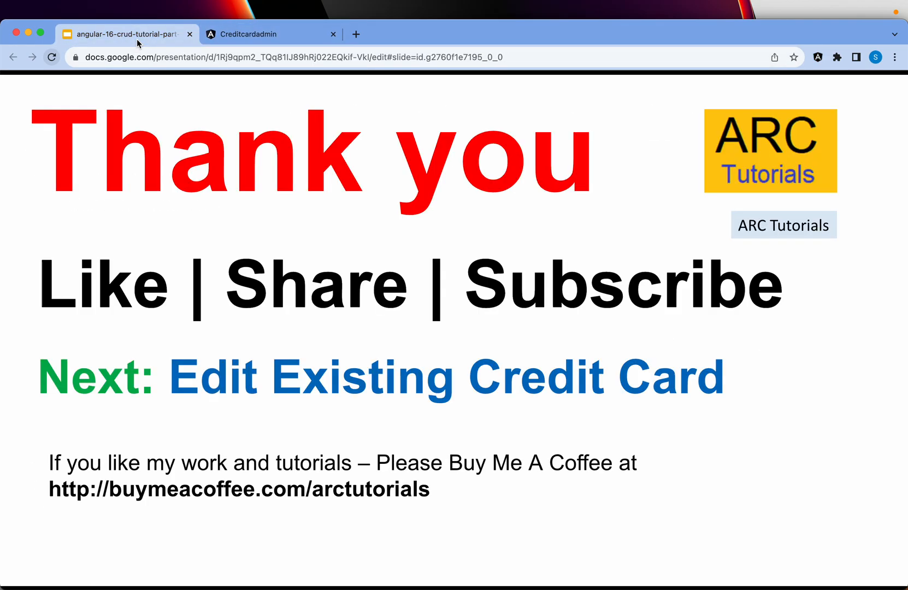
{"action": "mouse_move", "coordinate": [273, 229]}
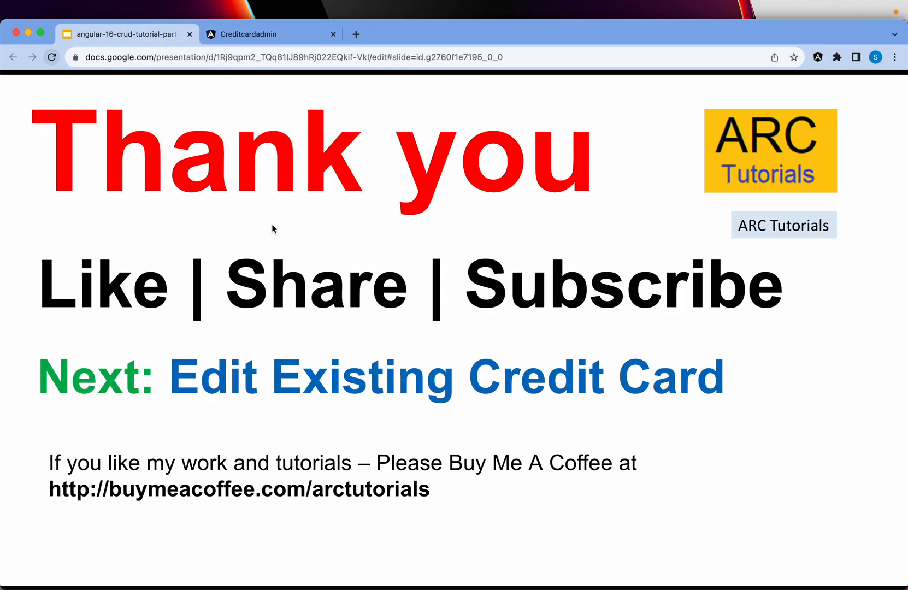
- Switch from the Thank you slide back to the Creditcardadmin listing tab
{"action": "left_click", "coordinate": [270, 34]}
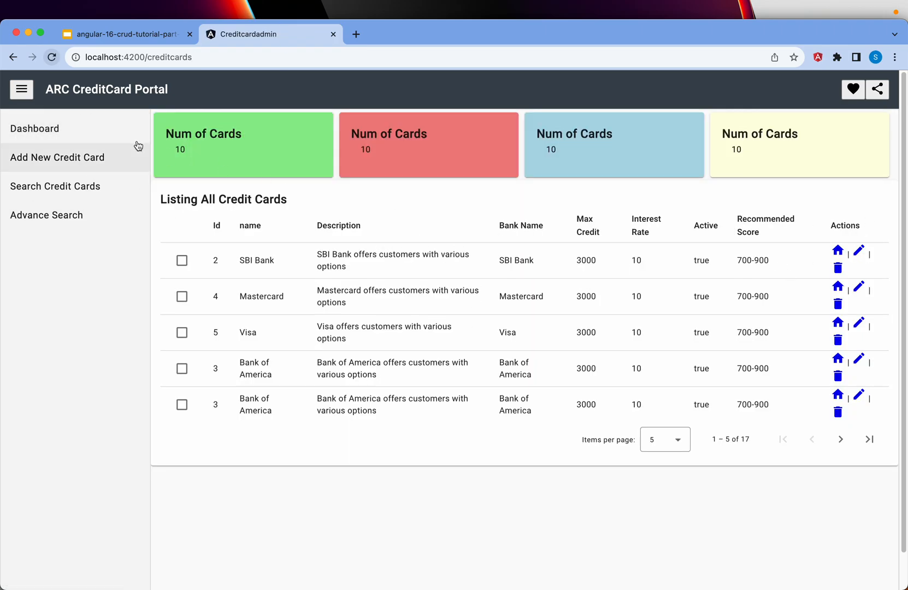
- Open the empty Add New Credit Card form, then return to the Thank you slide
{"action": "left_click", "coordinate": [57, 157]}
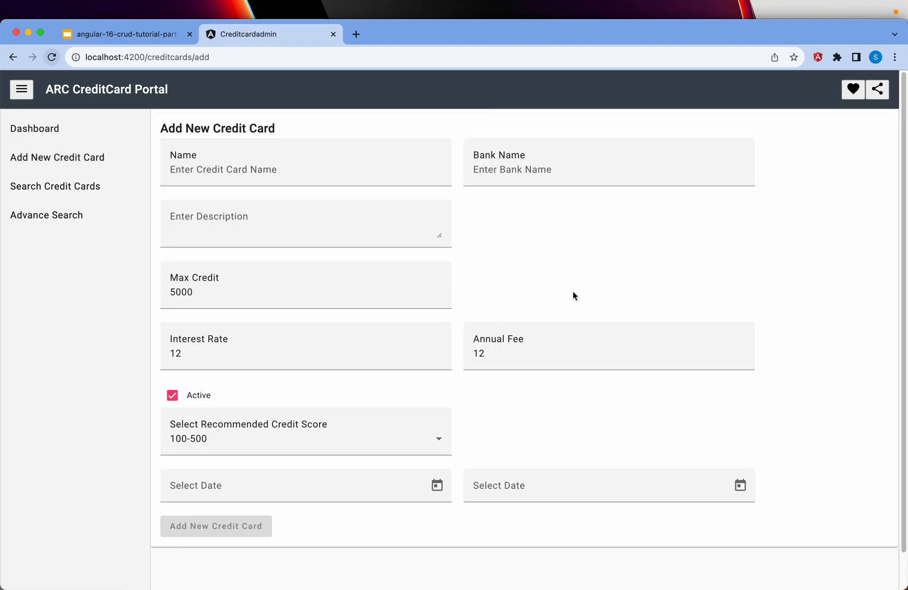
{"action": "mouse_move", "coordinate": [759, 291]}
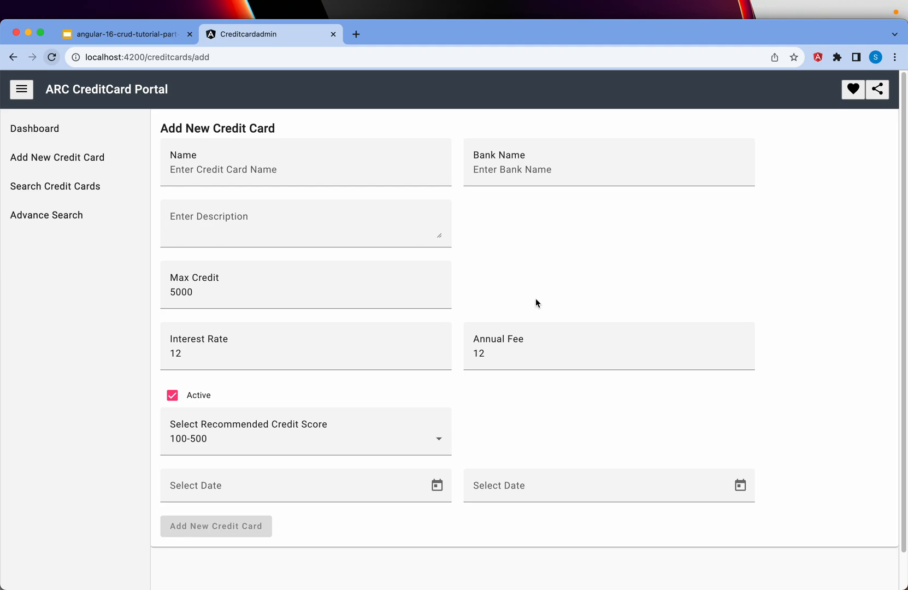
{"action": "left_click", "coordinate": [123, 33]}
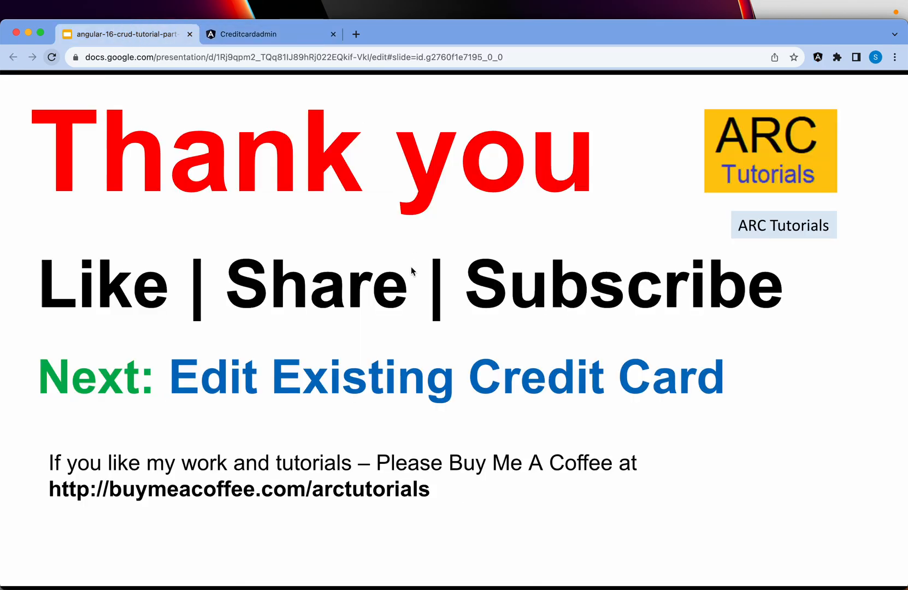
{"action": "mouse_move", "coordinate": [579, 342]}
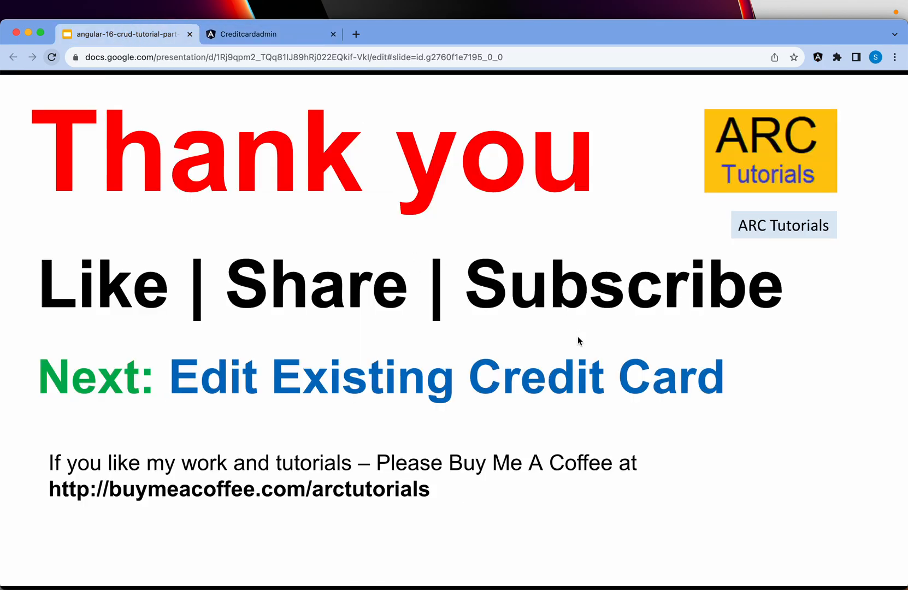